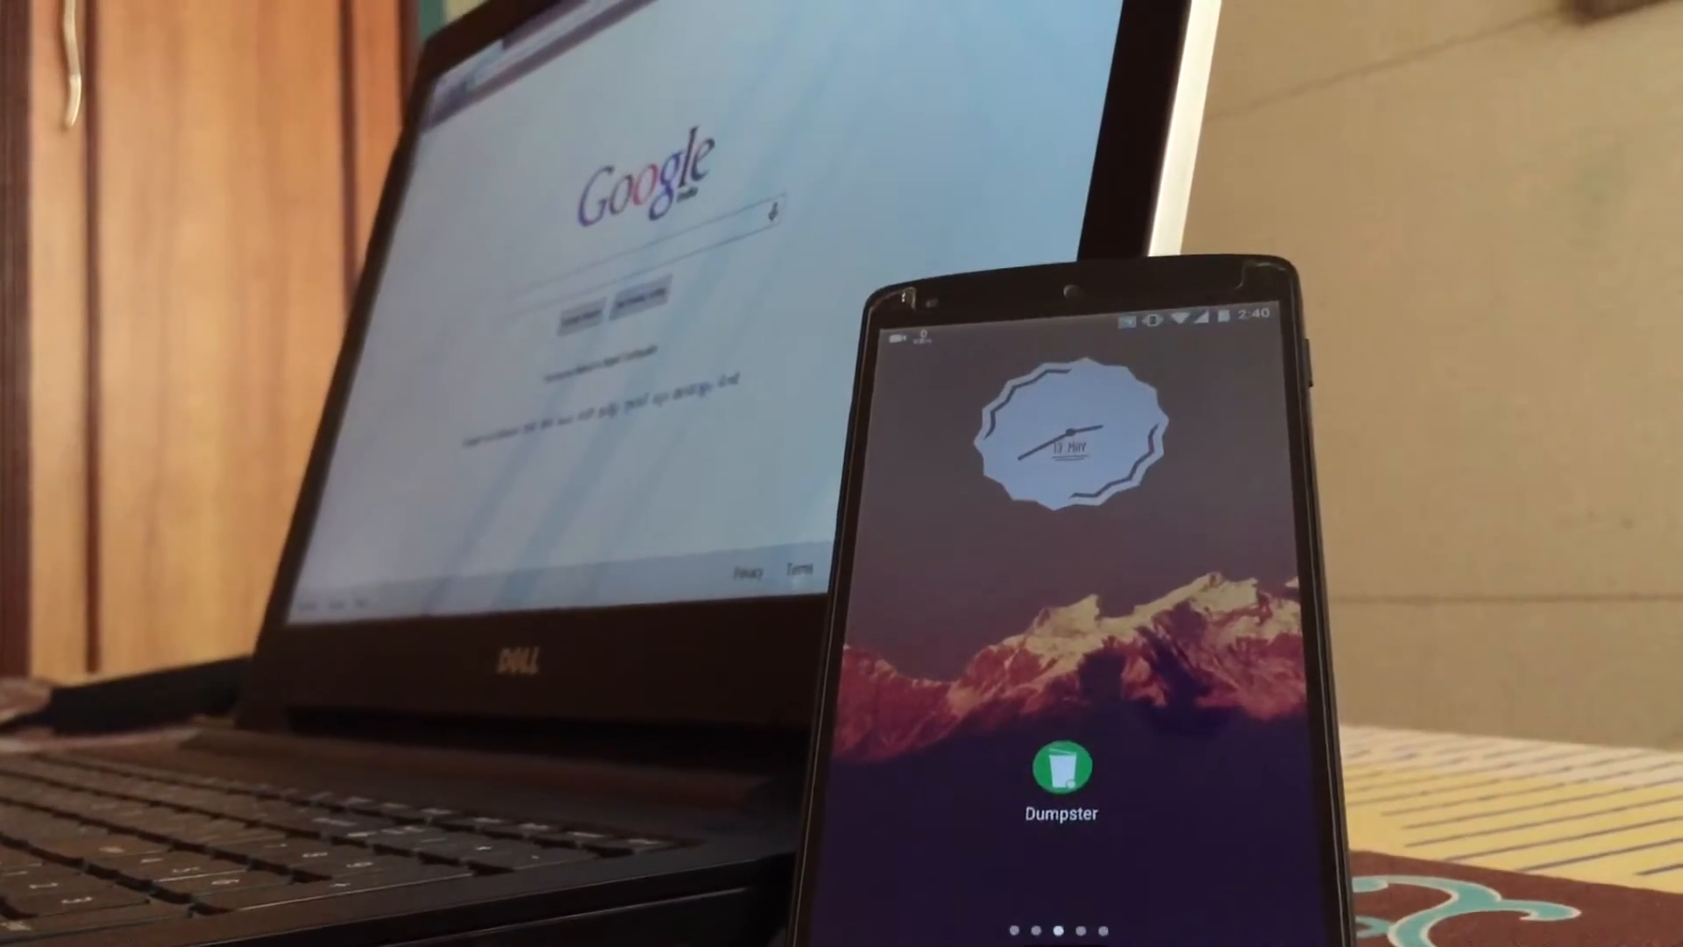
Launch Dumpster from the home screen and dismiss its category dropdown
left_click(1060, 768)
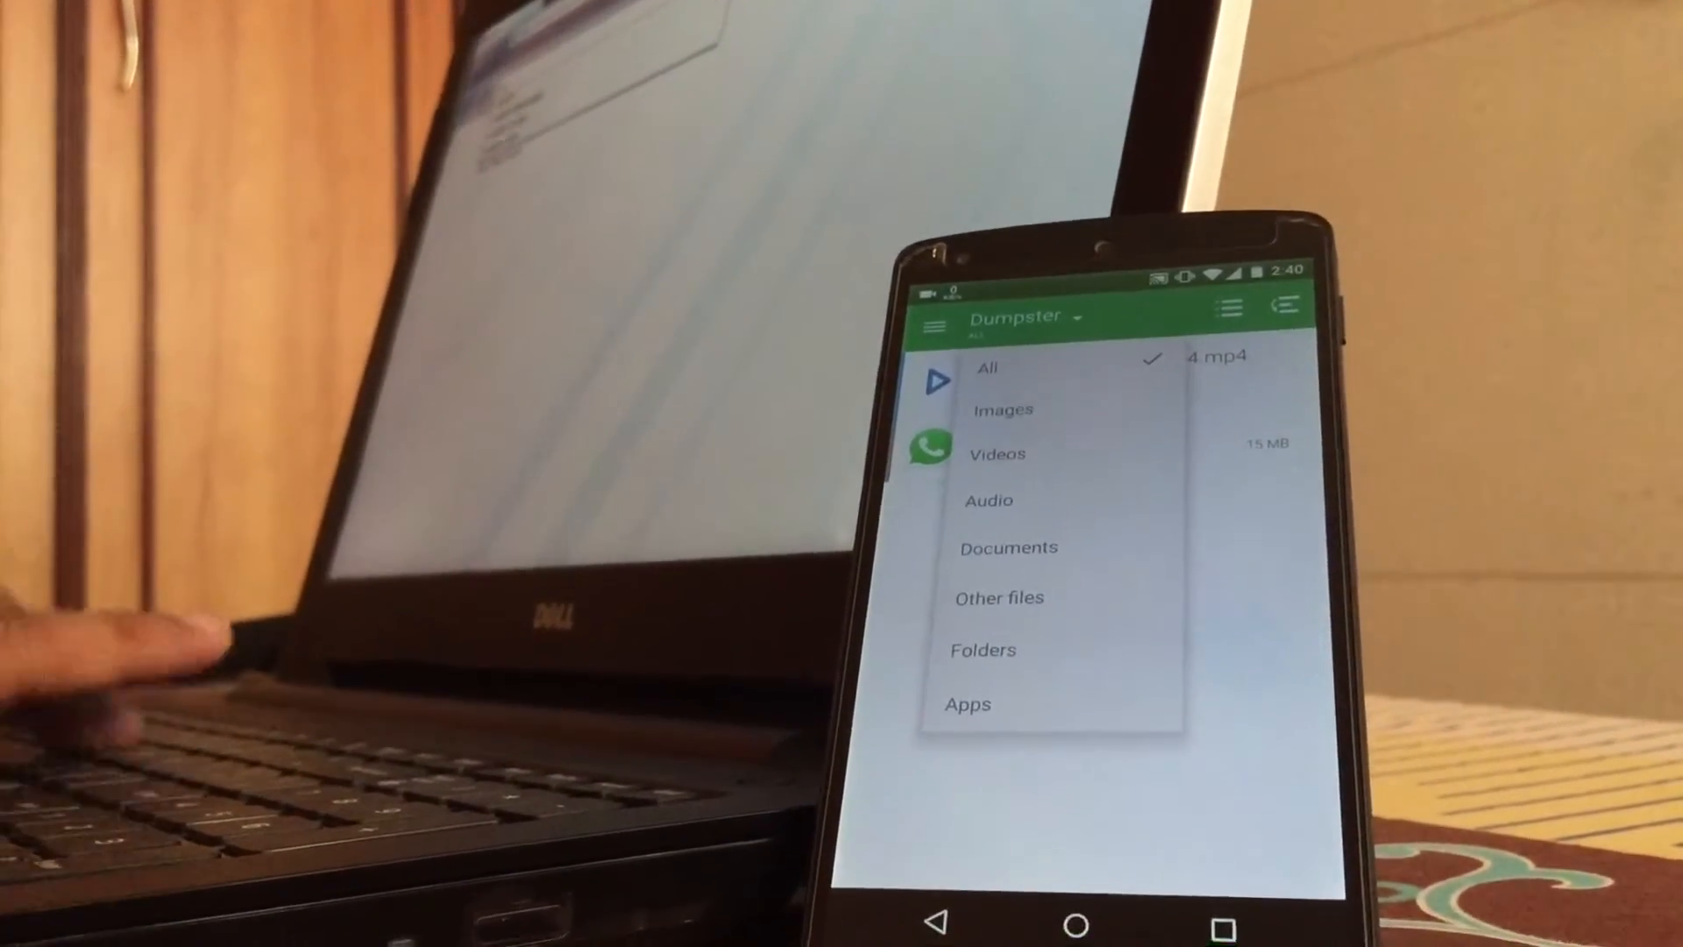
left_click(981, 649)
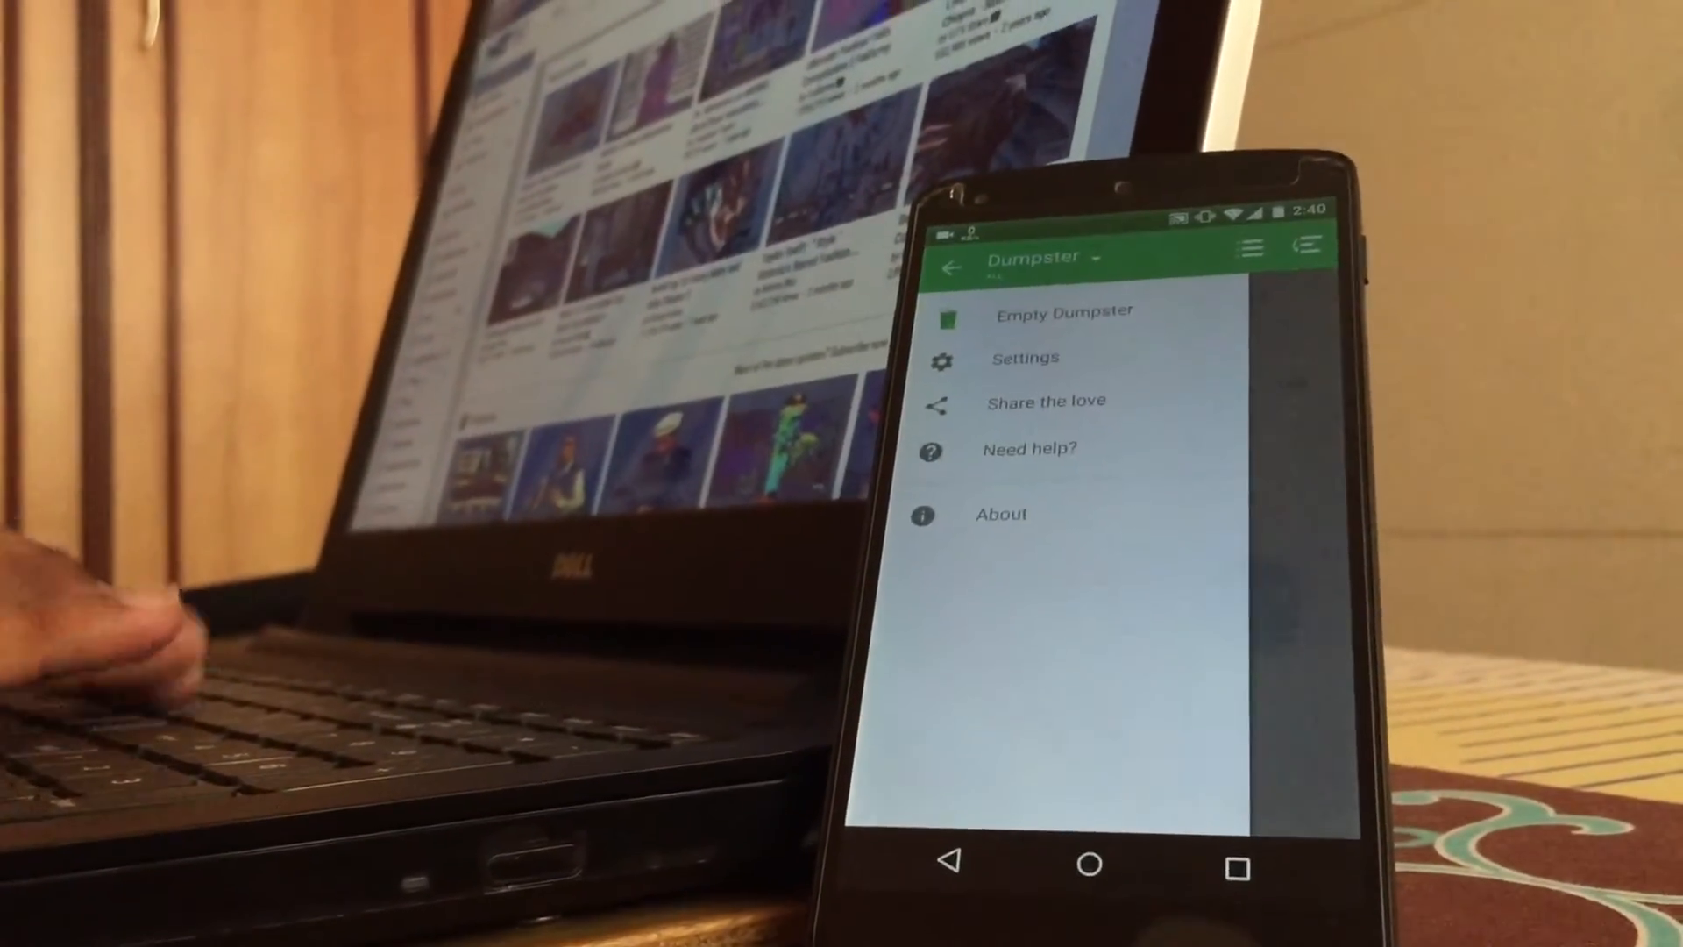
Check Dumpster's settings: images, videos, audio, documents, other files and apps are saved
left_click(1024, 357)
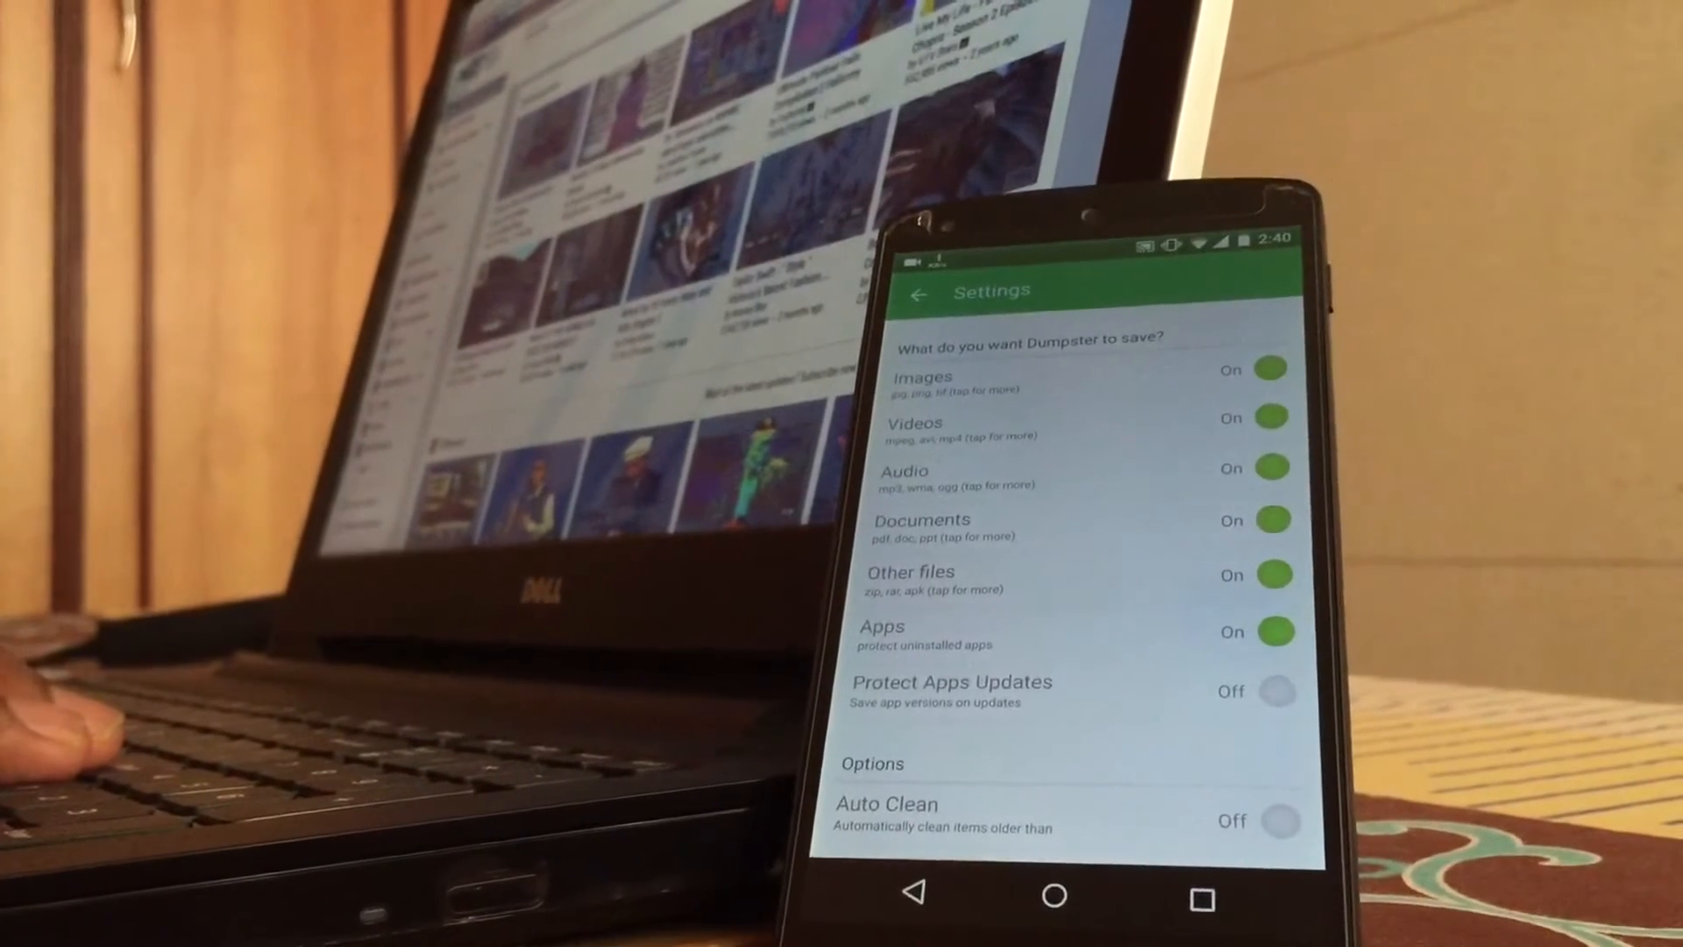
scroll("down", 3)
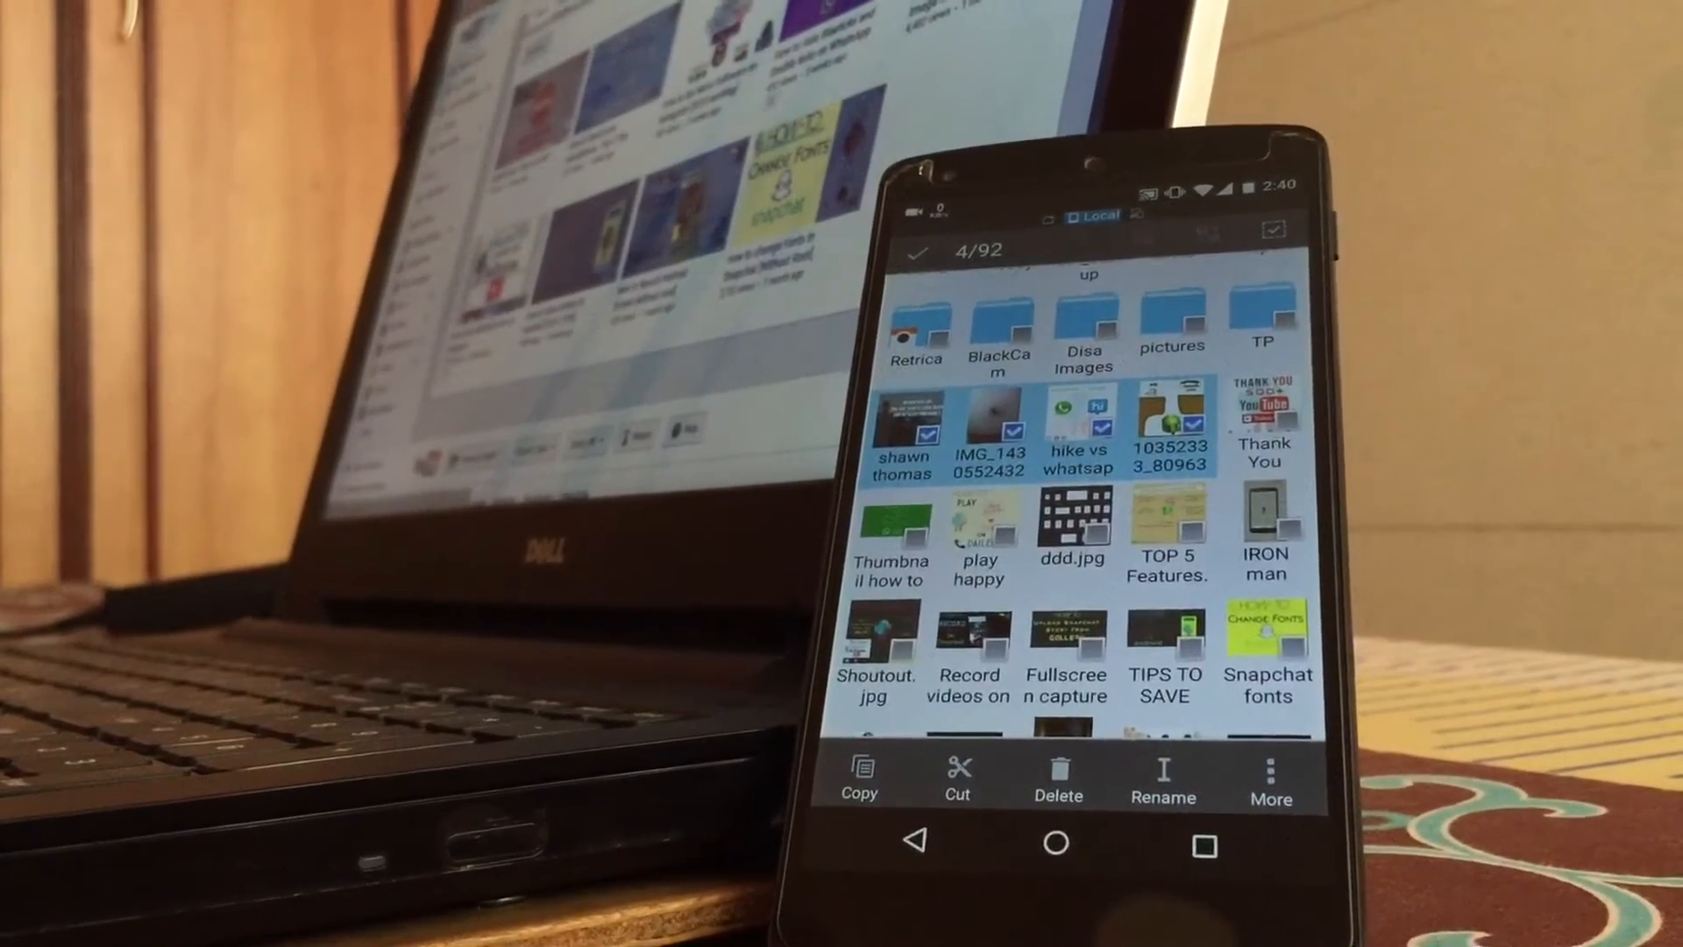
Delete the four selected images from ES File Explorer's Pictures folder
left_click(1057, 775)
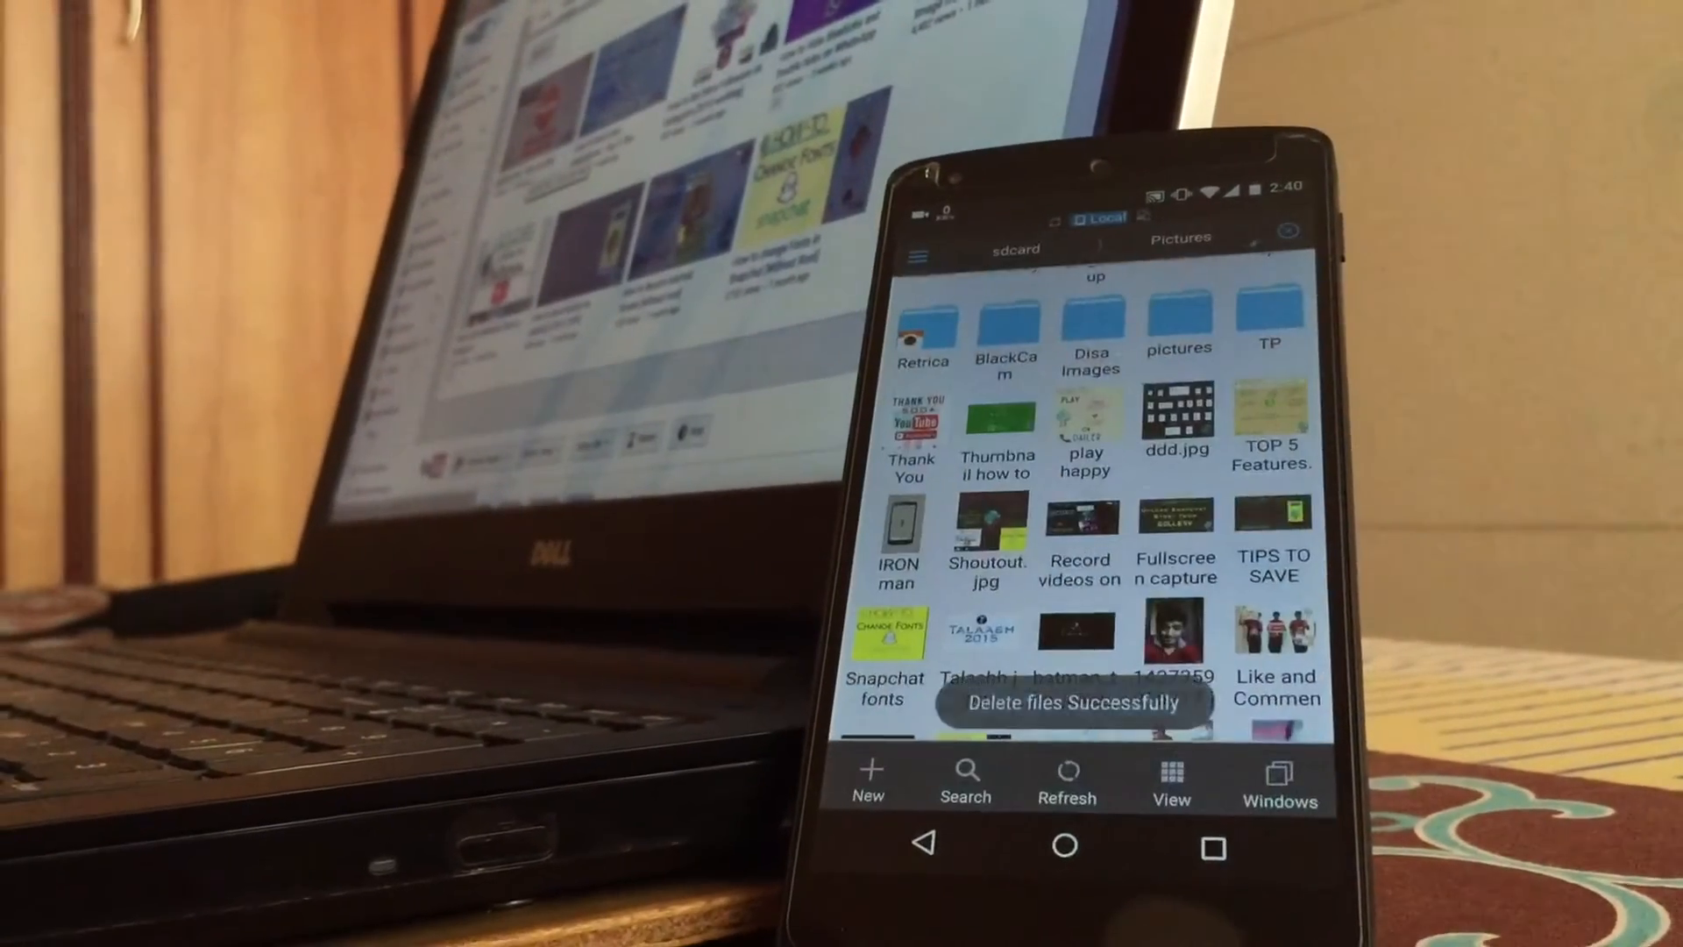
left_click(1067, 843)
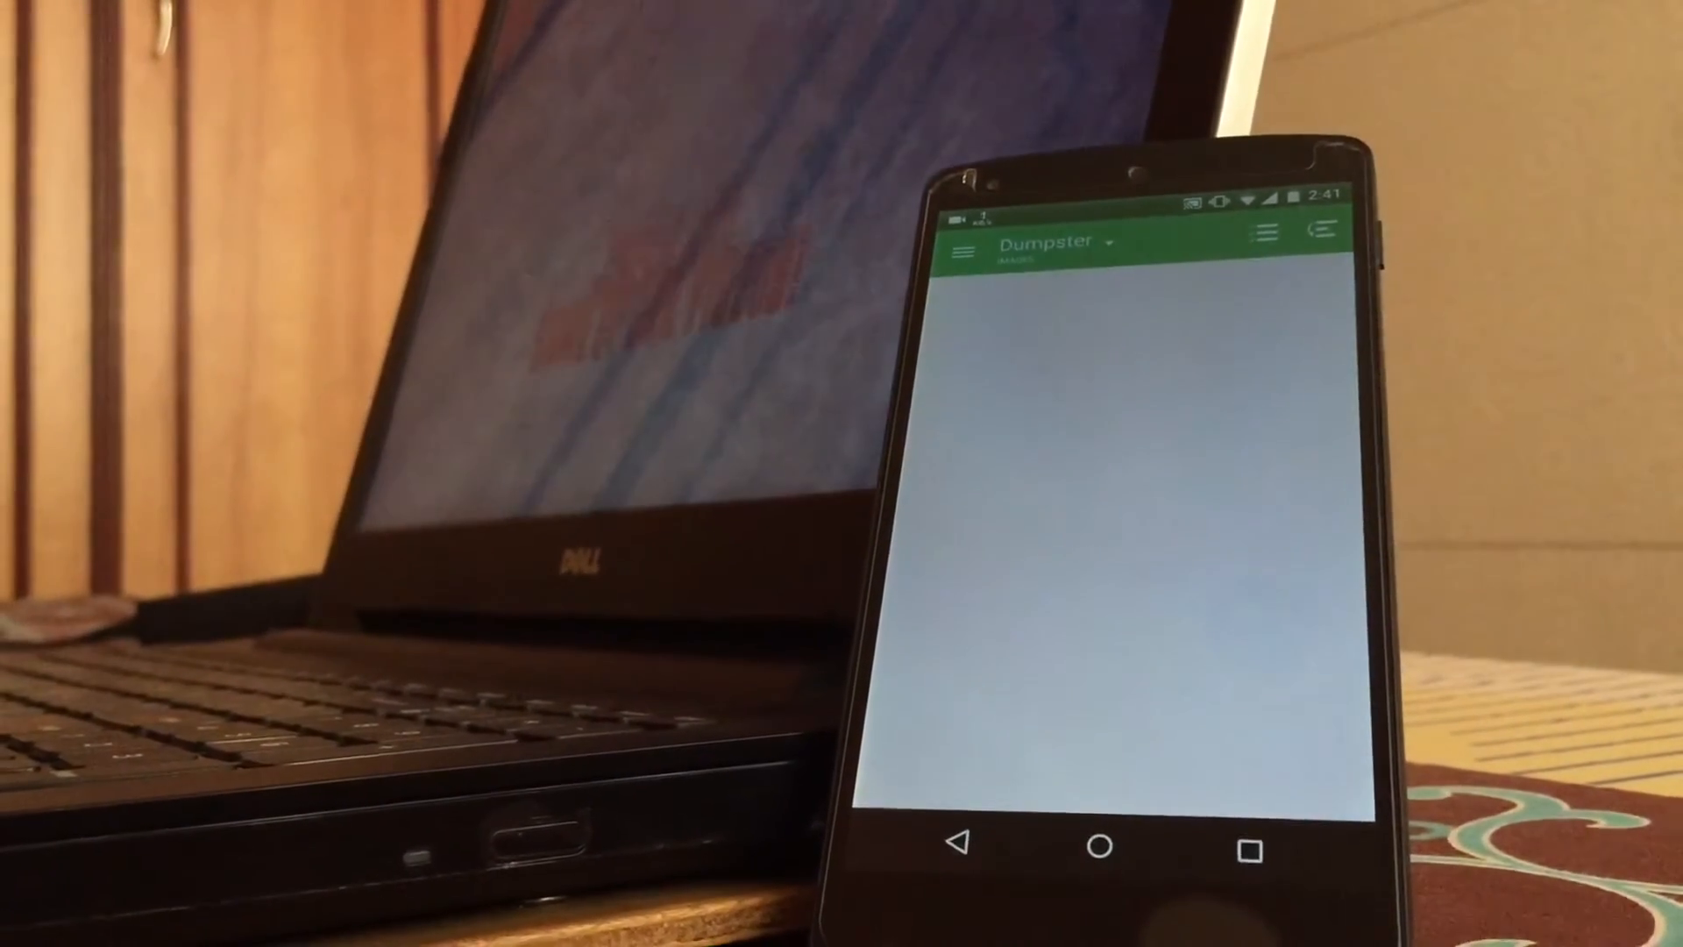
Switch Dumpster's category filter from Images to All and select the deleted Pictures group
left_click(1057, 241)
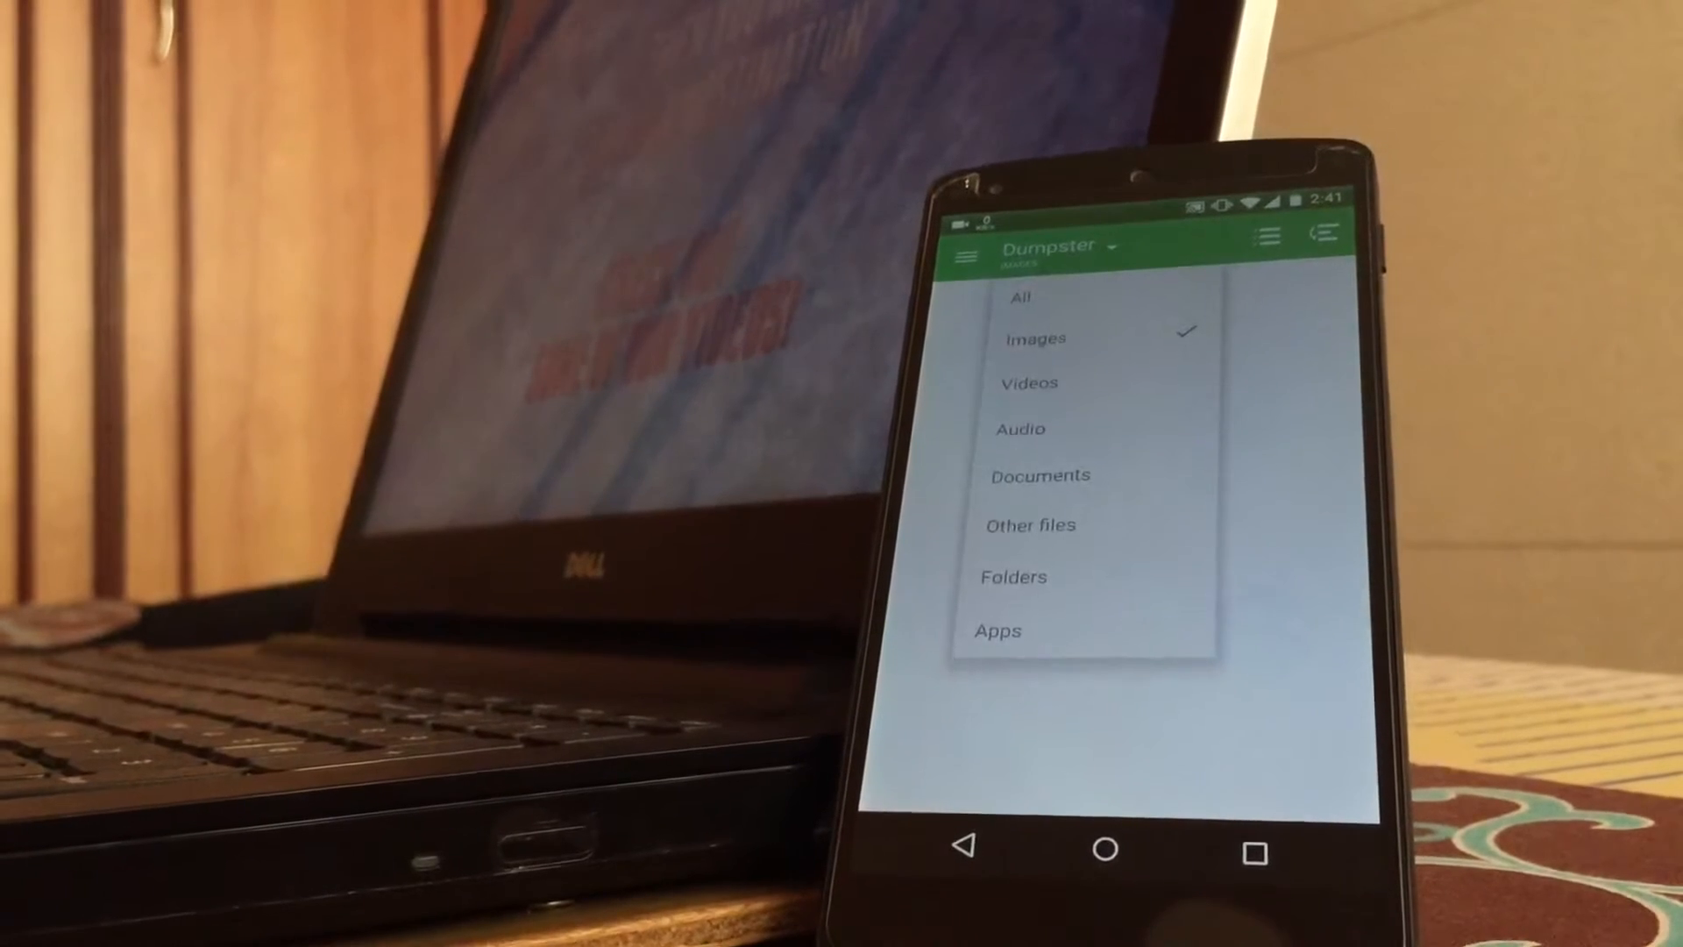
left_click(1038, 474)
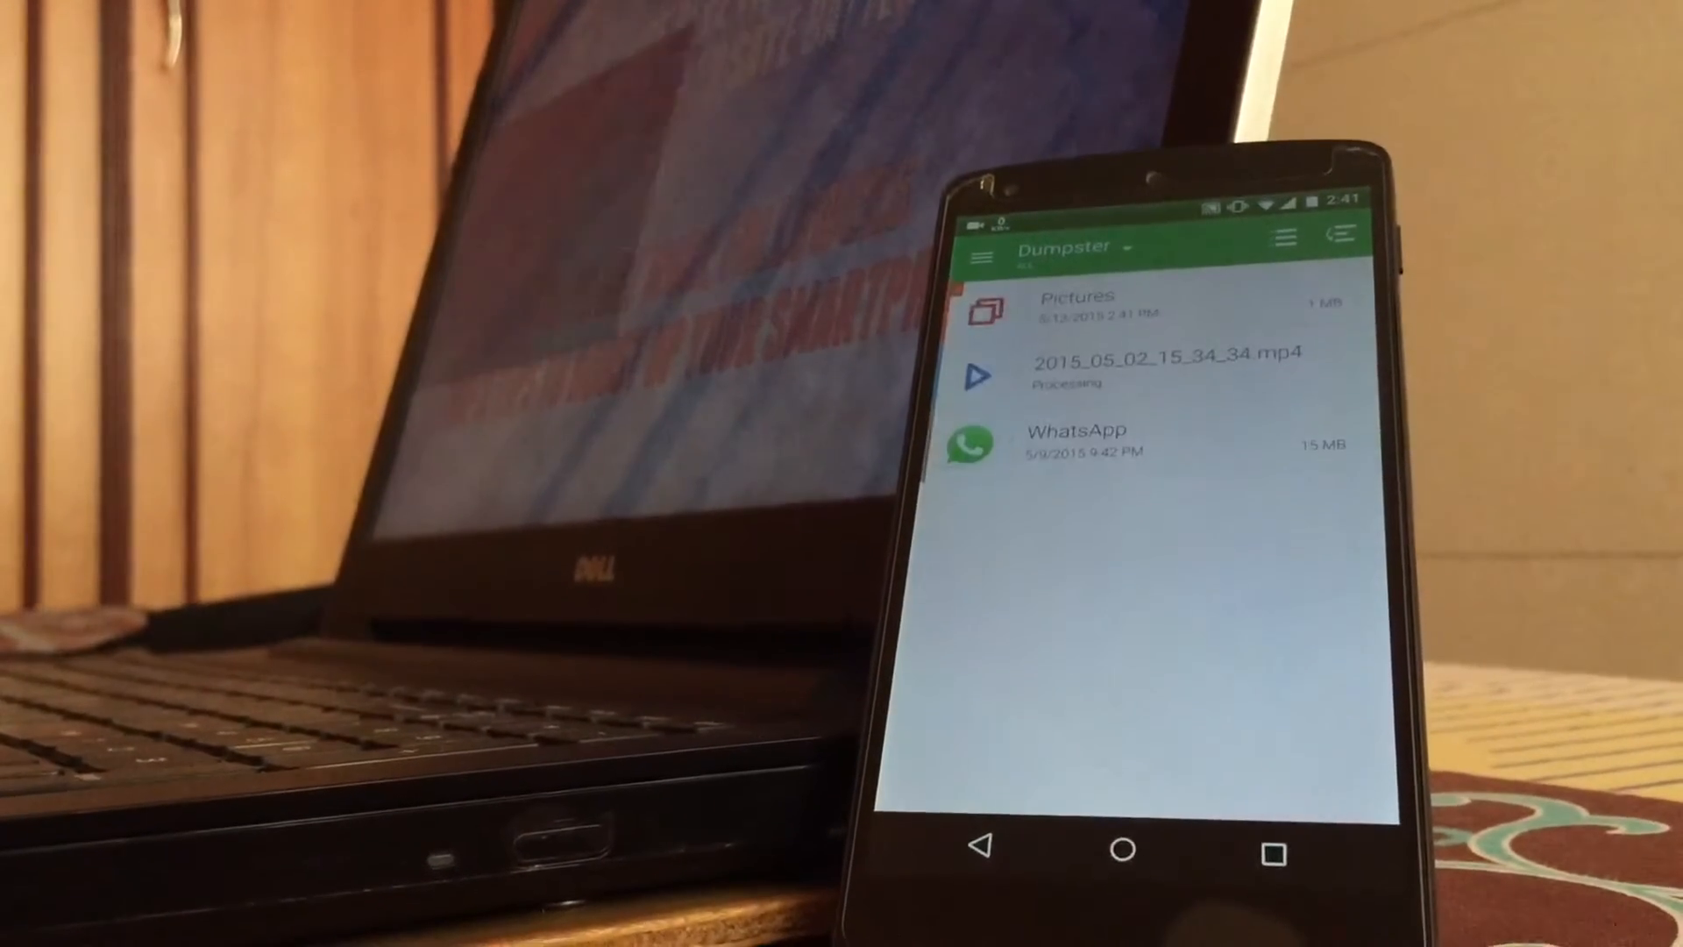
left_click(1079, 304)
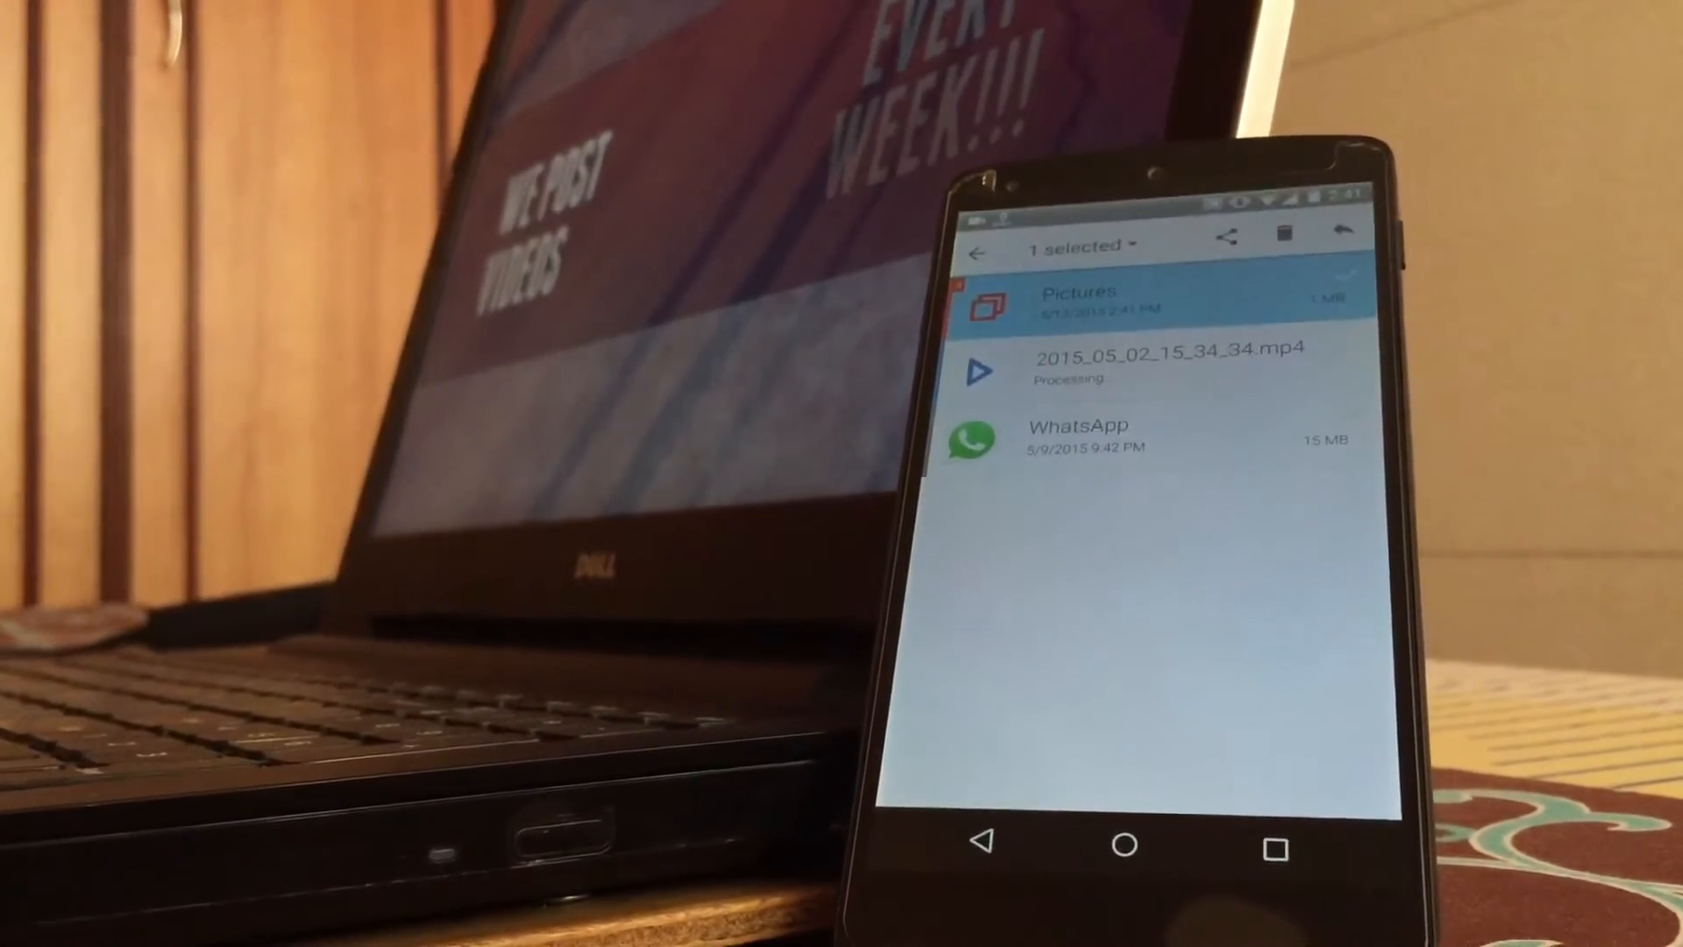
left_click(1287, 235)
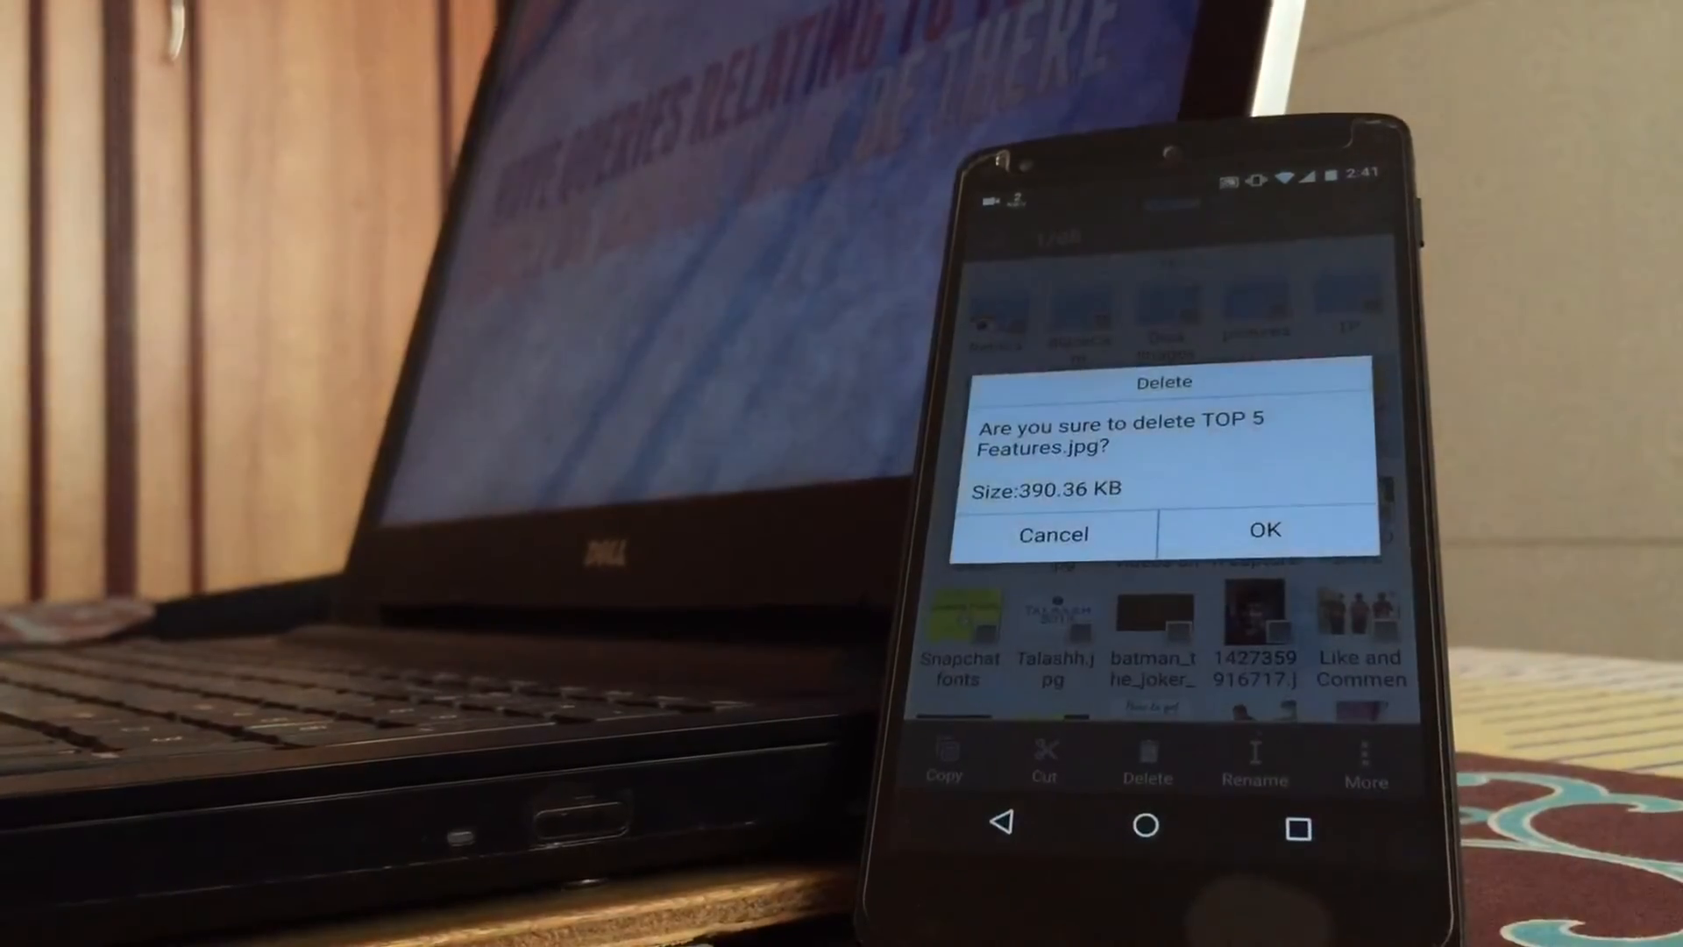
Delete TOP 5 Features.jpg, restore it from Dumpster, then return to the app drawer
left_click(1264, 529)
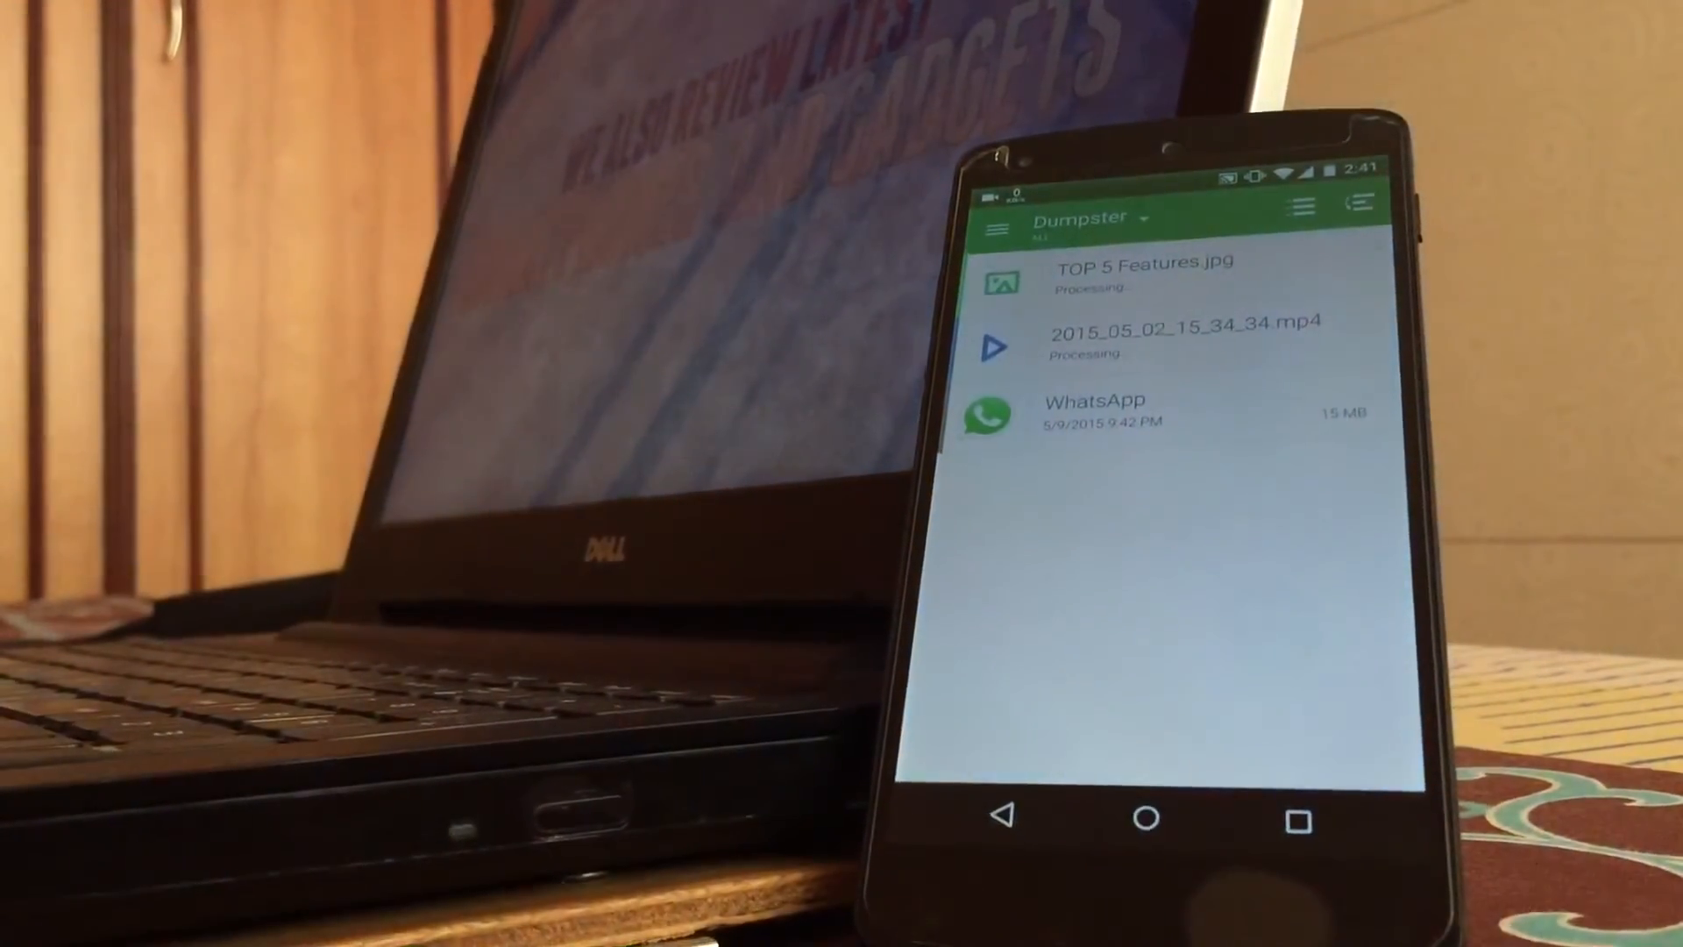
left_click(1138, 274)
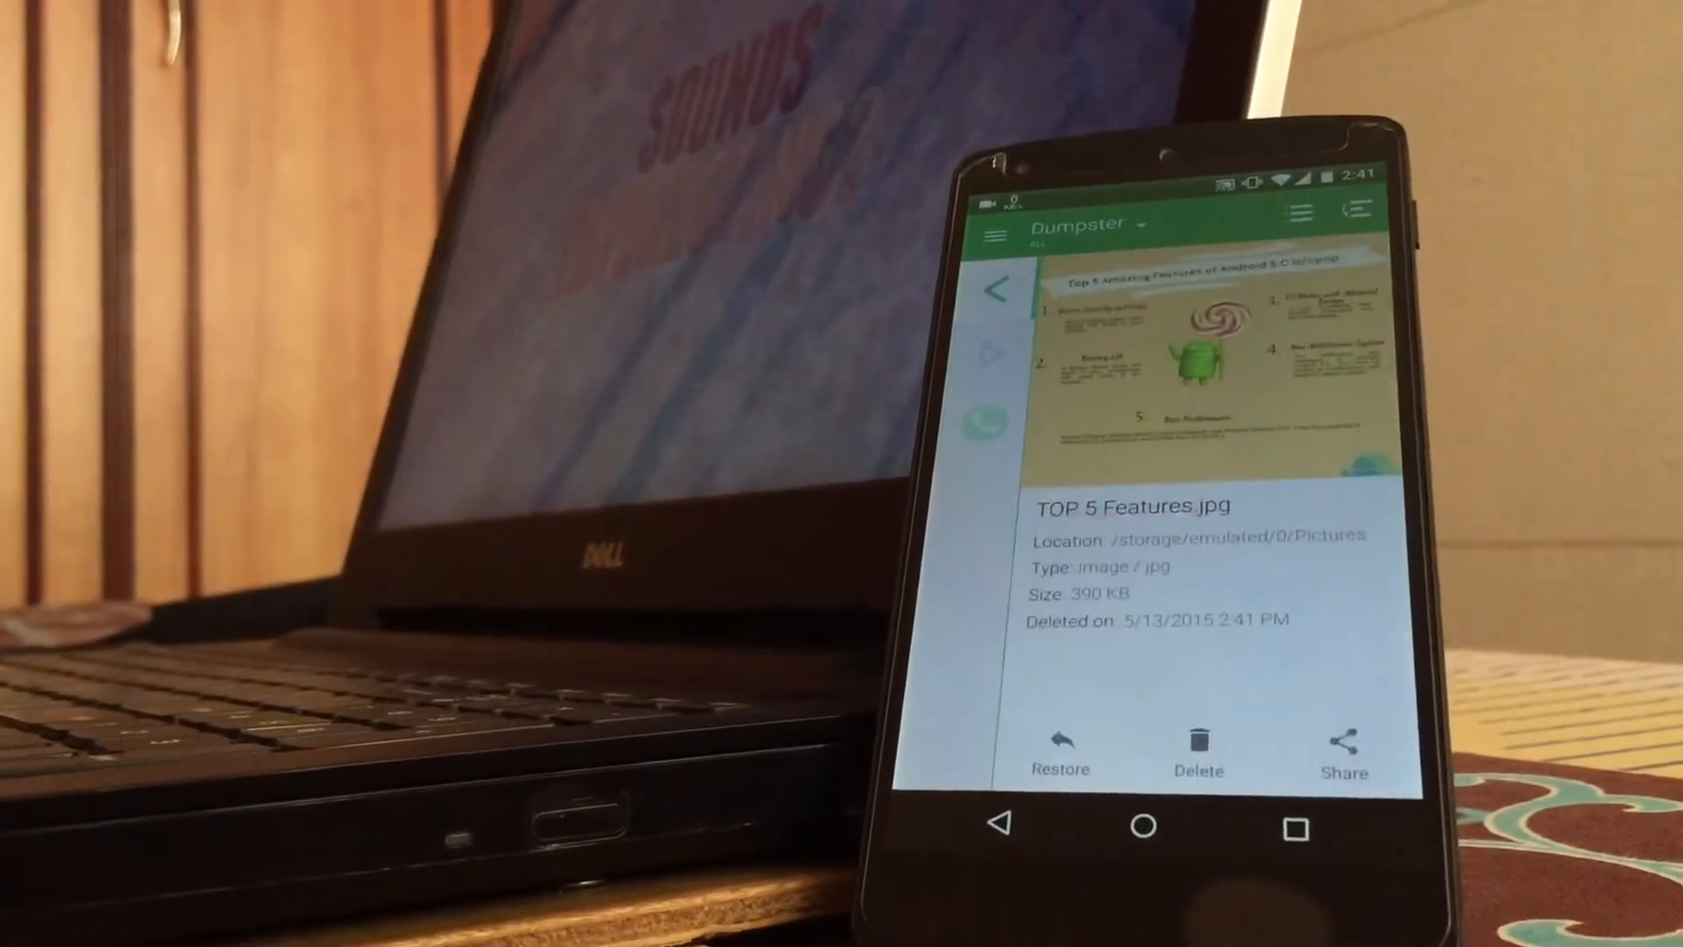
left_click(1060, 751)
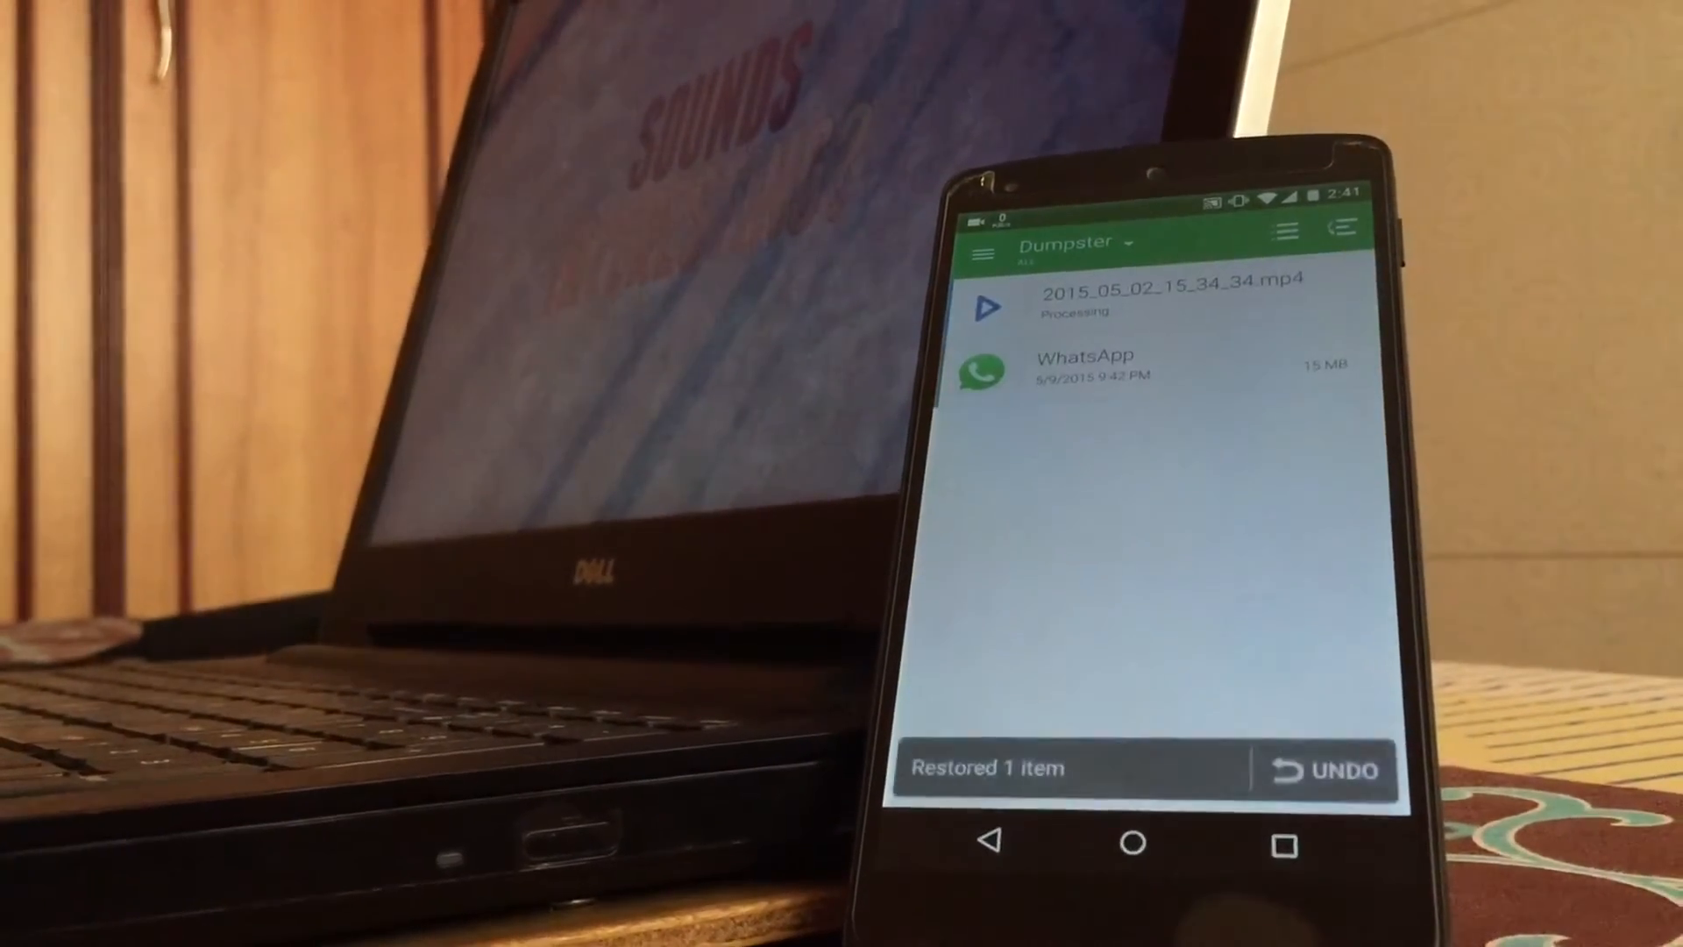
left_click(1128, 845)
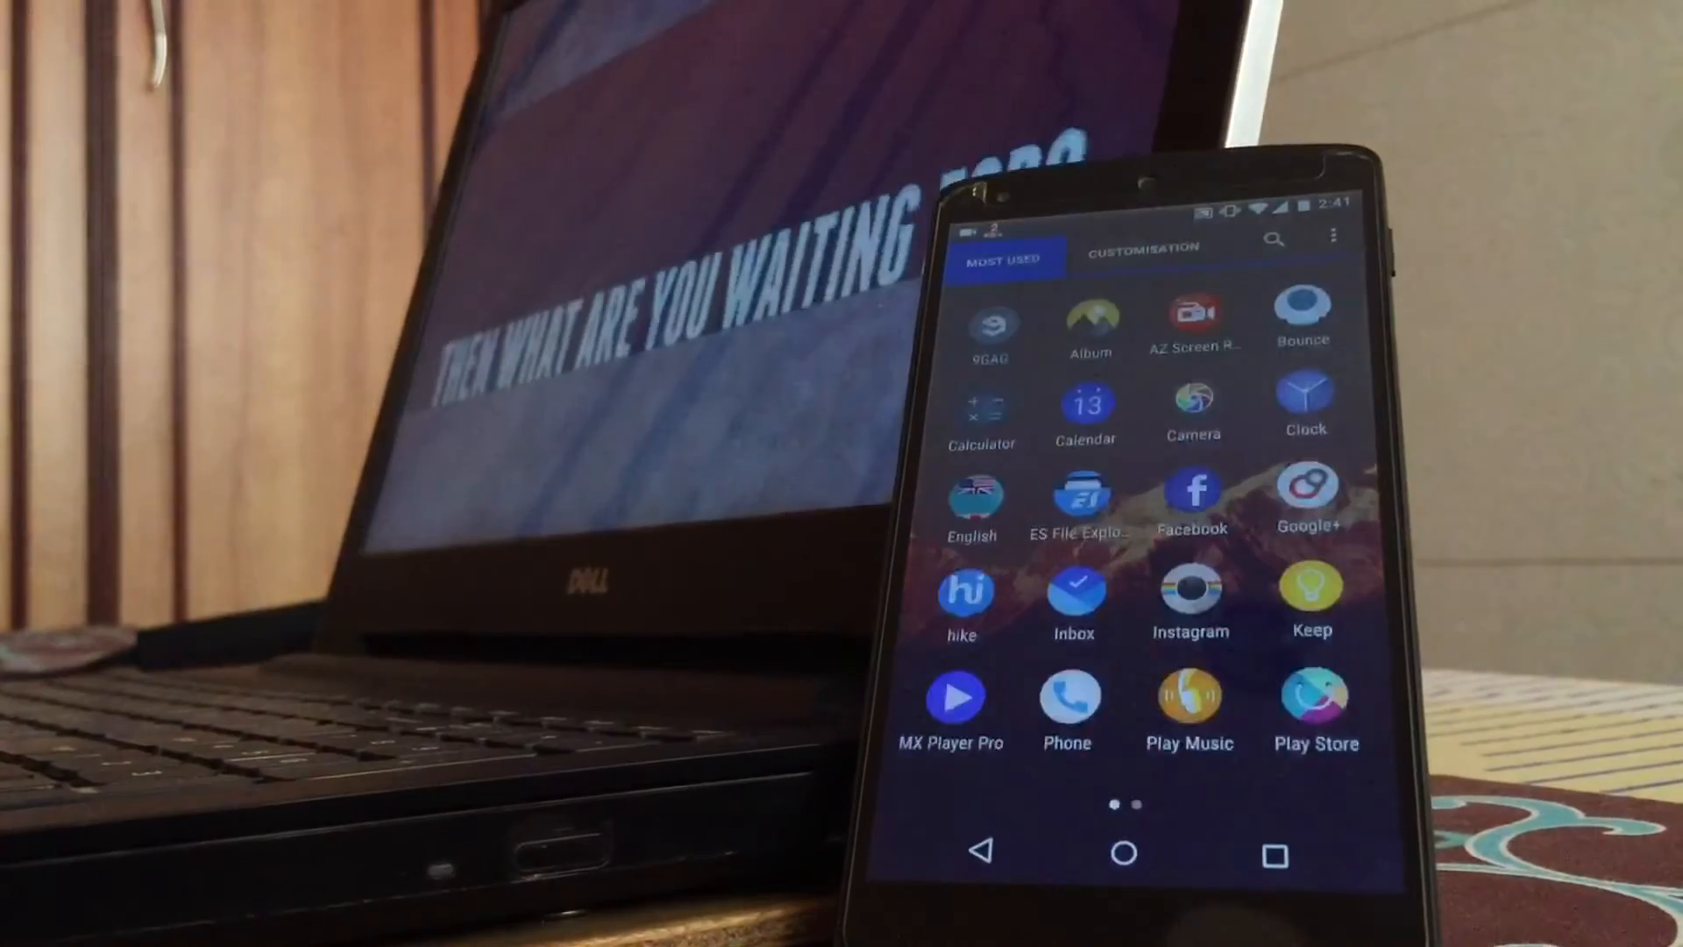
Uninstall AudioPocket from the app drawer's full apps list
left_click(1142, 251)
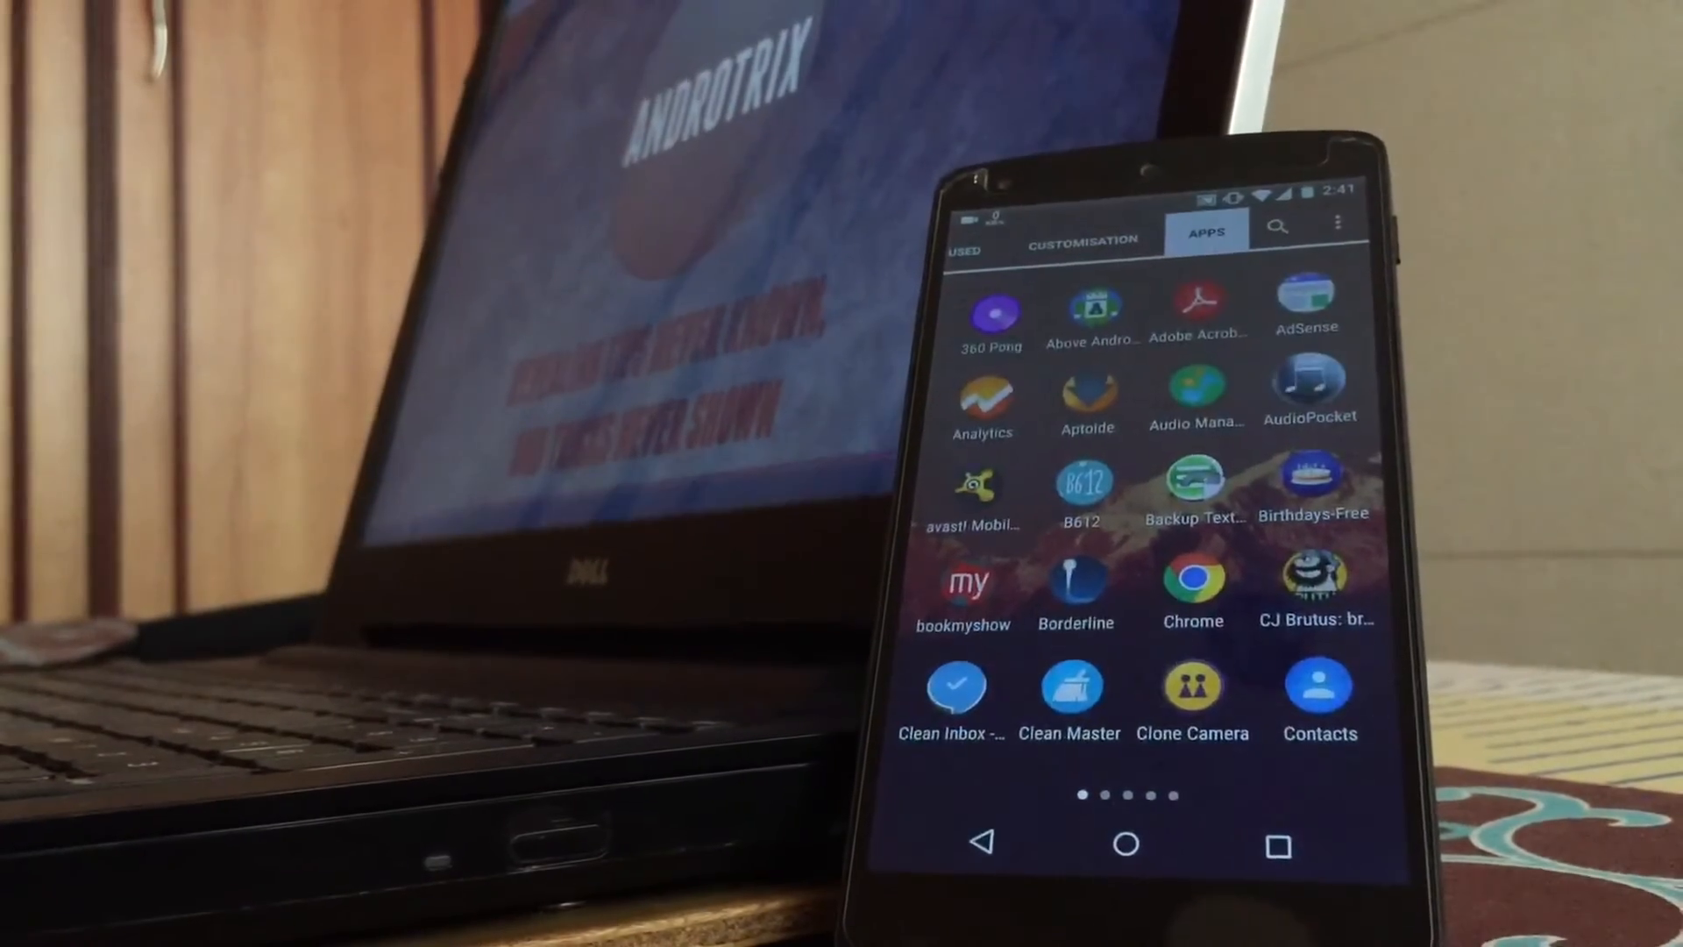
left_click(1309, 386)
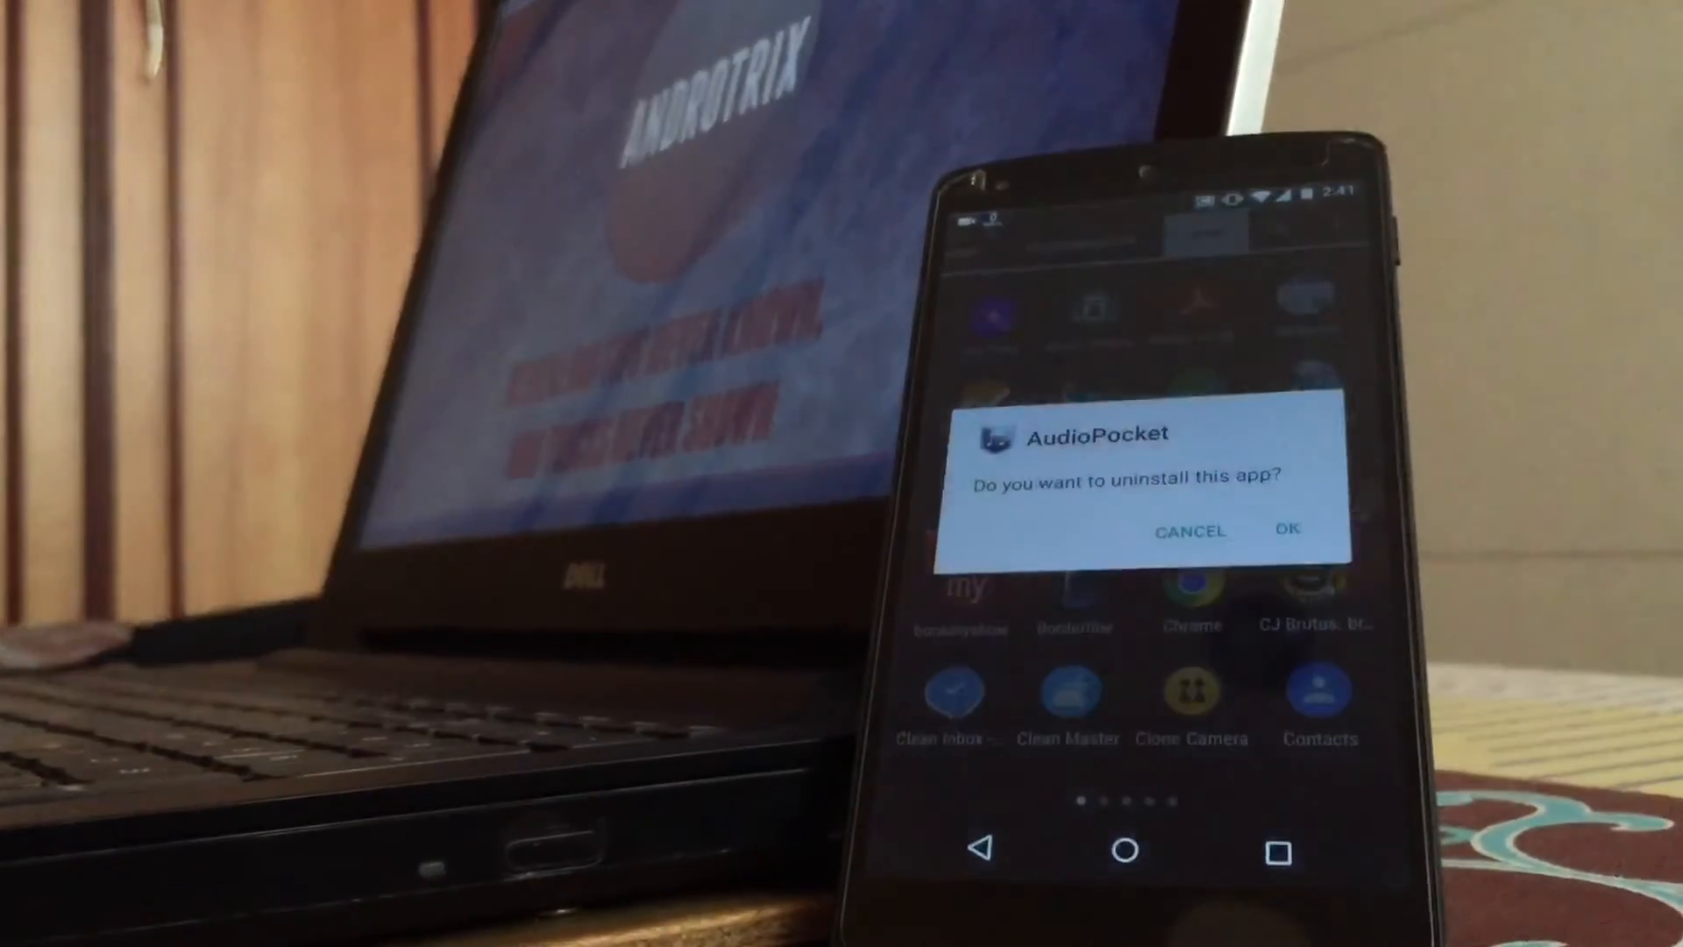
left_click(1286, 530)
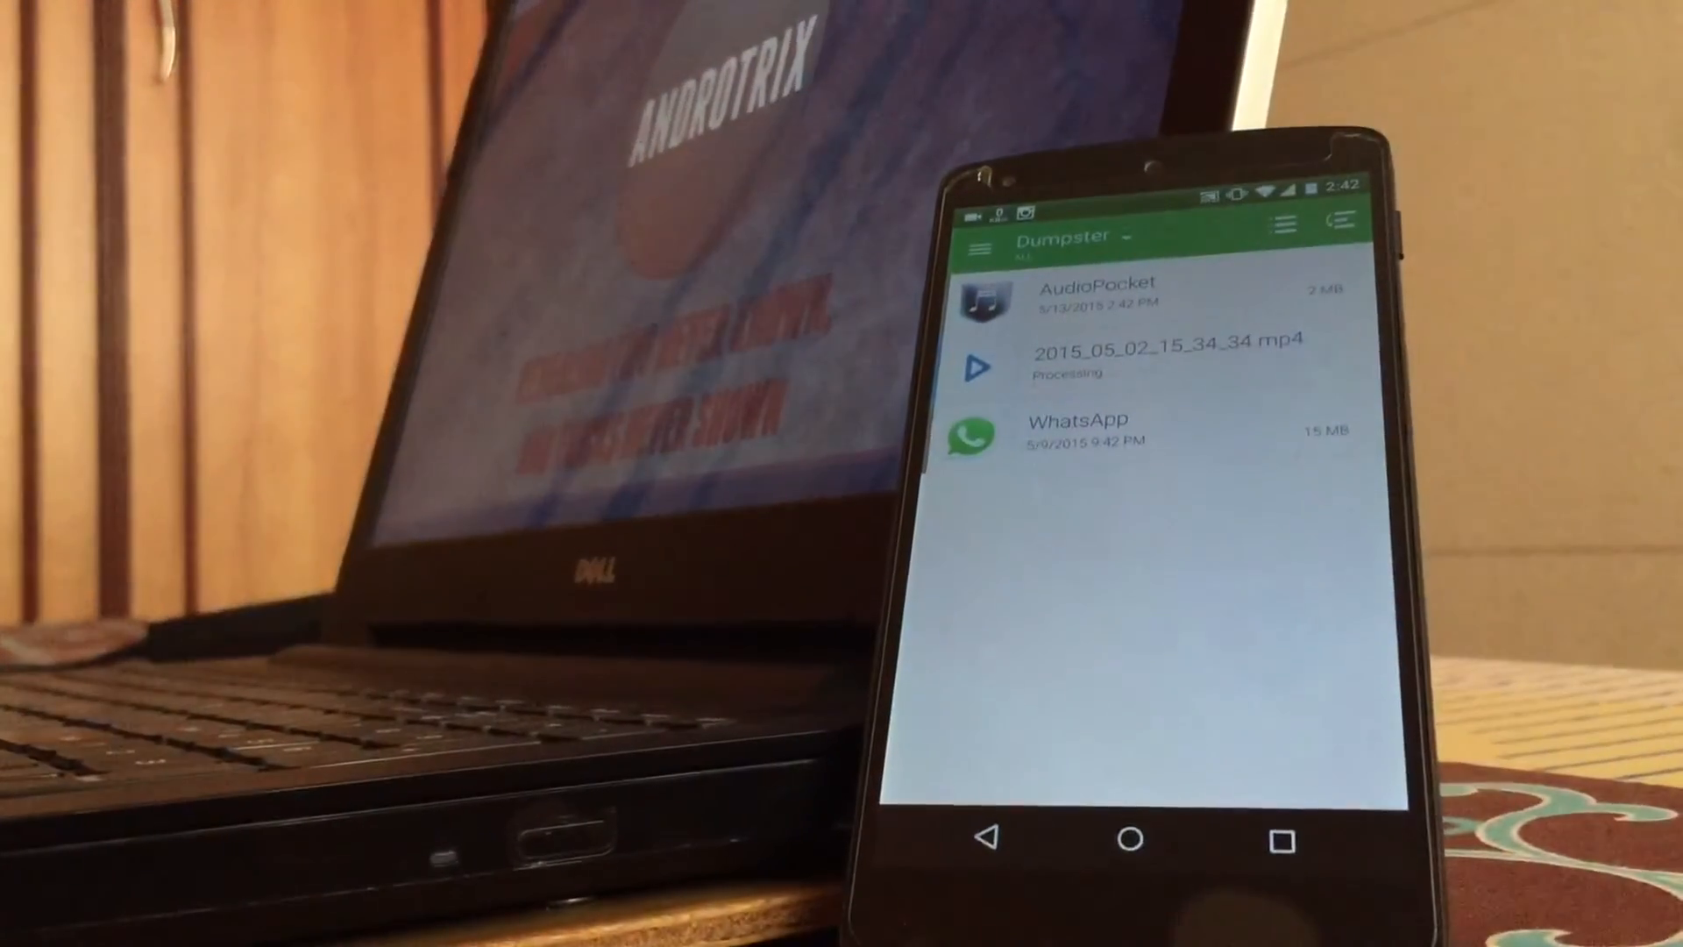
left_click(1095, 296)
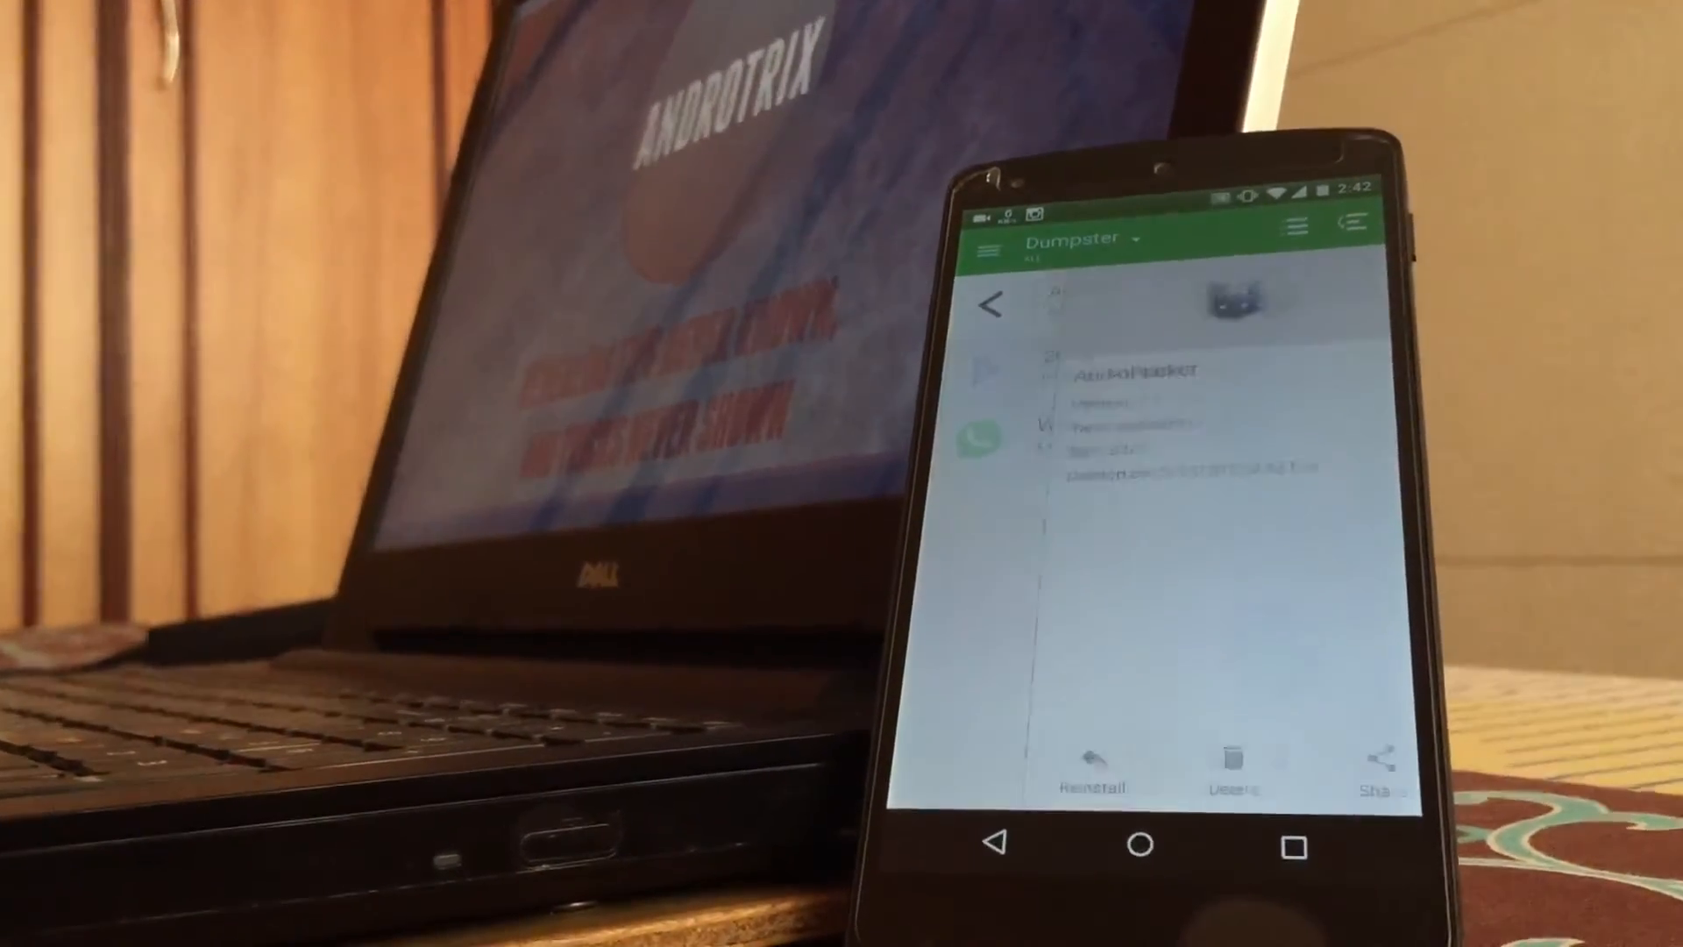
left_click(1093, 761)
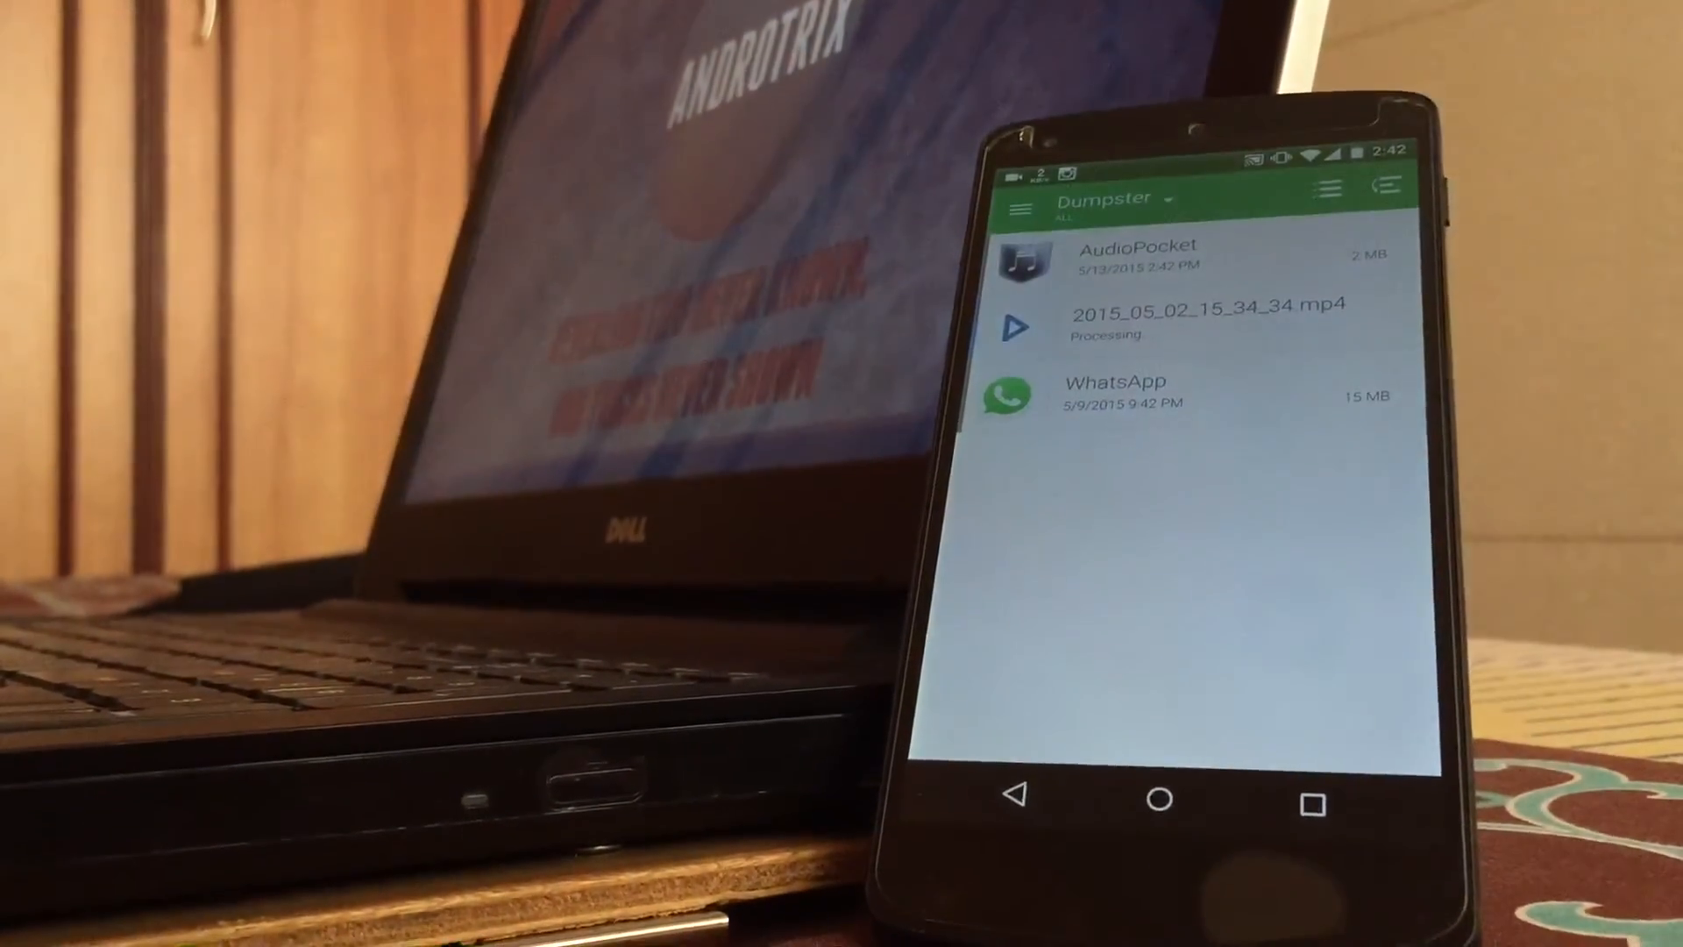
left_click(1157, 797)
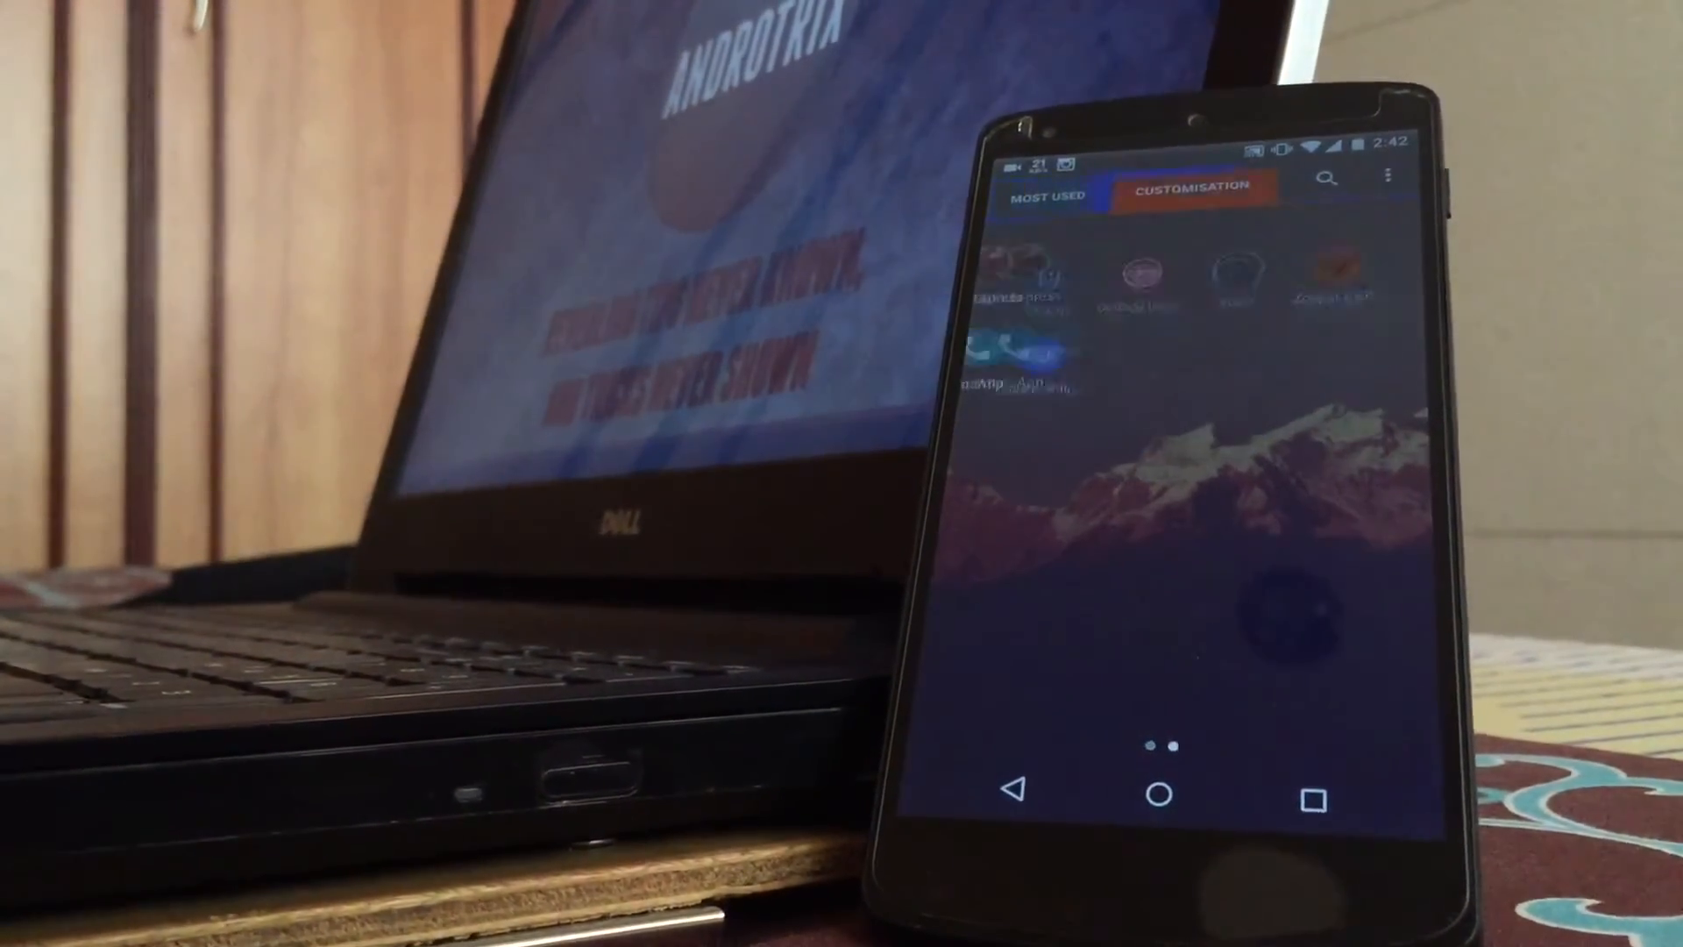
Return to the home screen showing the Dumpster shortcut
left_click(1250, 182)
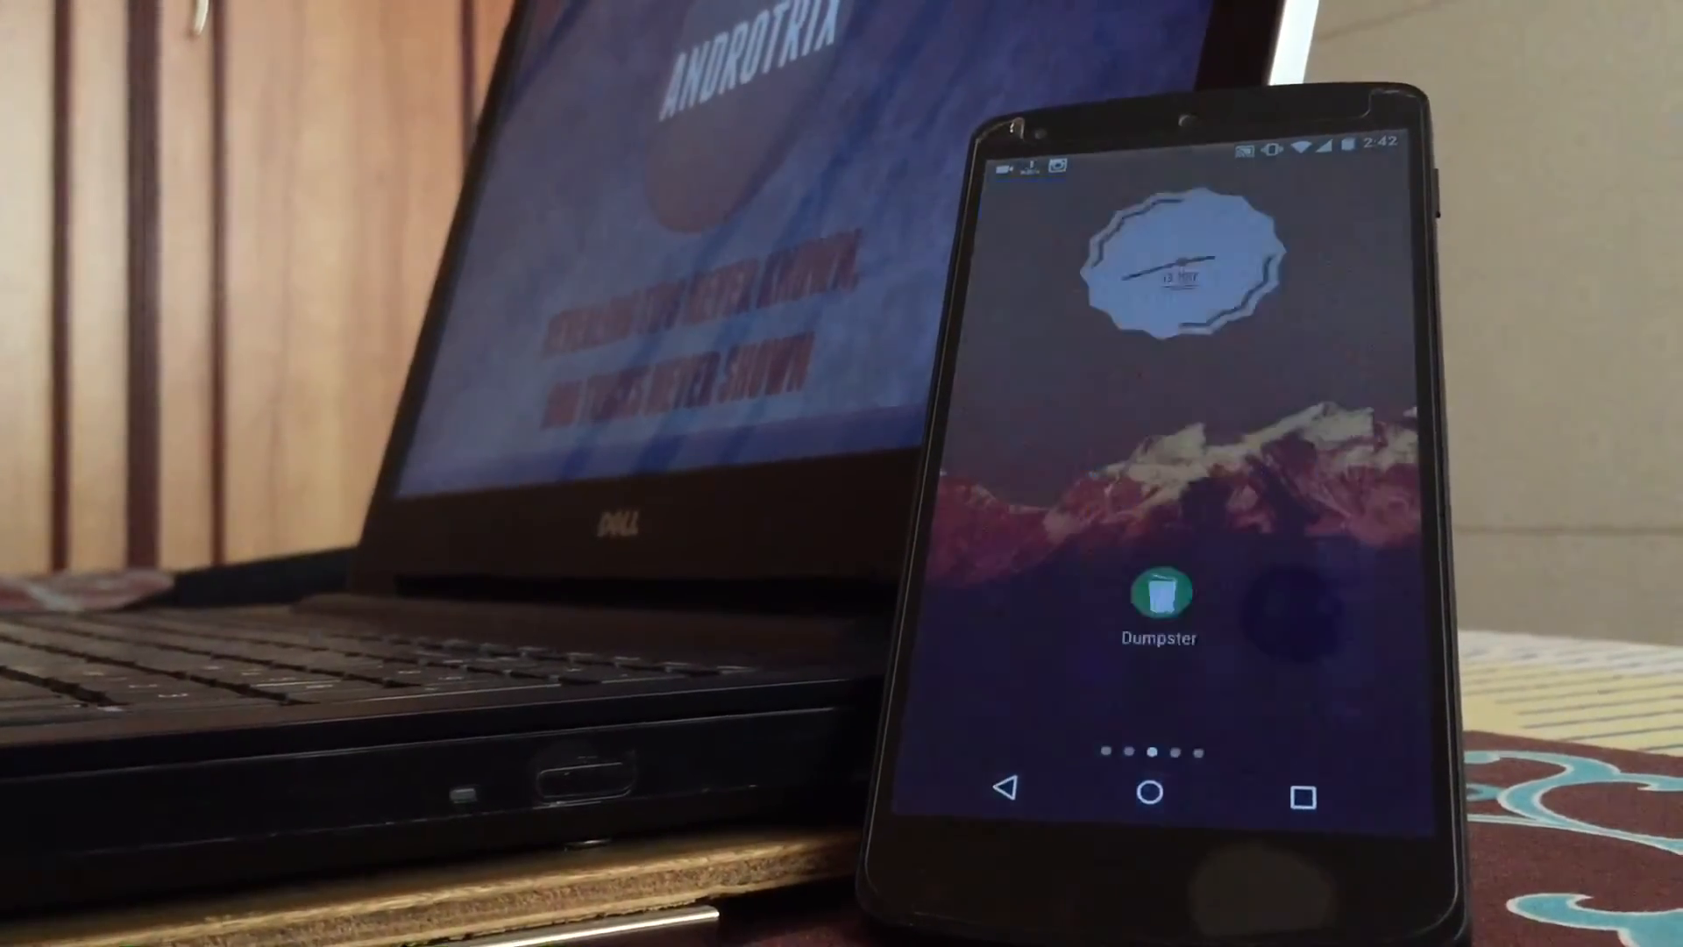
Open Dumpster from its home-screen shortcut and select the deleted AudioPocket app
left_click(1157, 592)
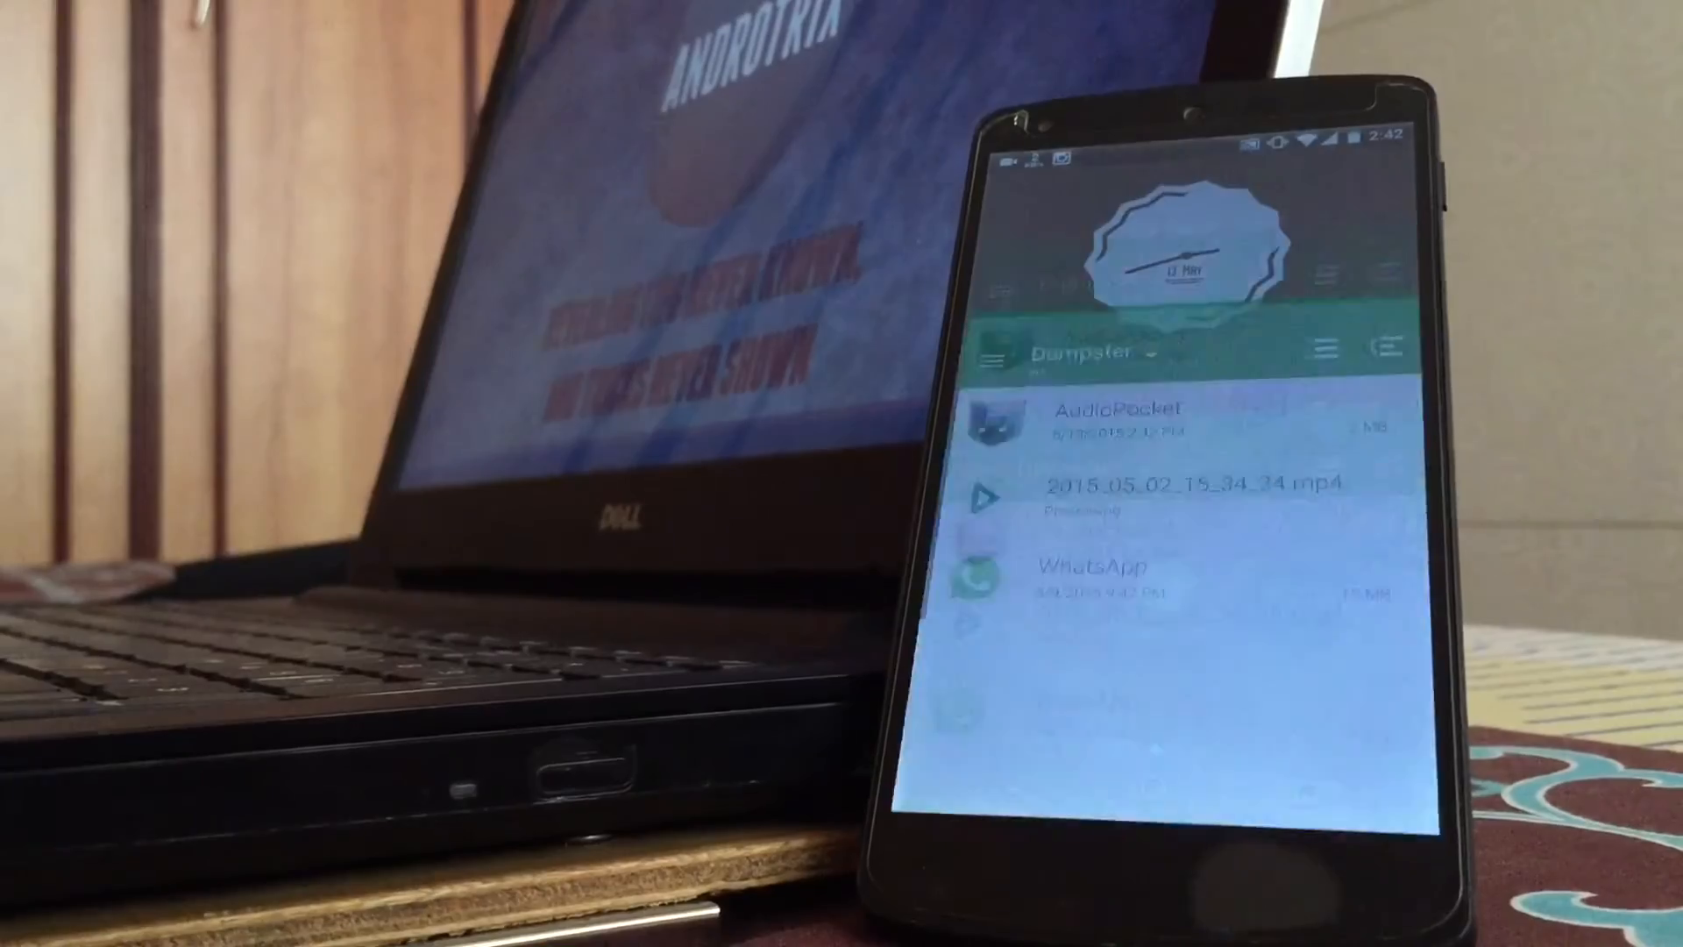
left_click(1116, 419)
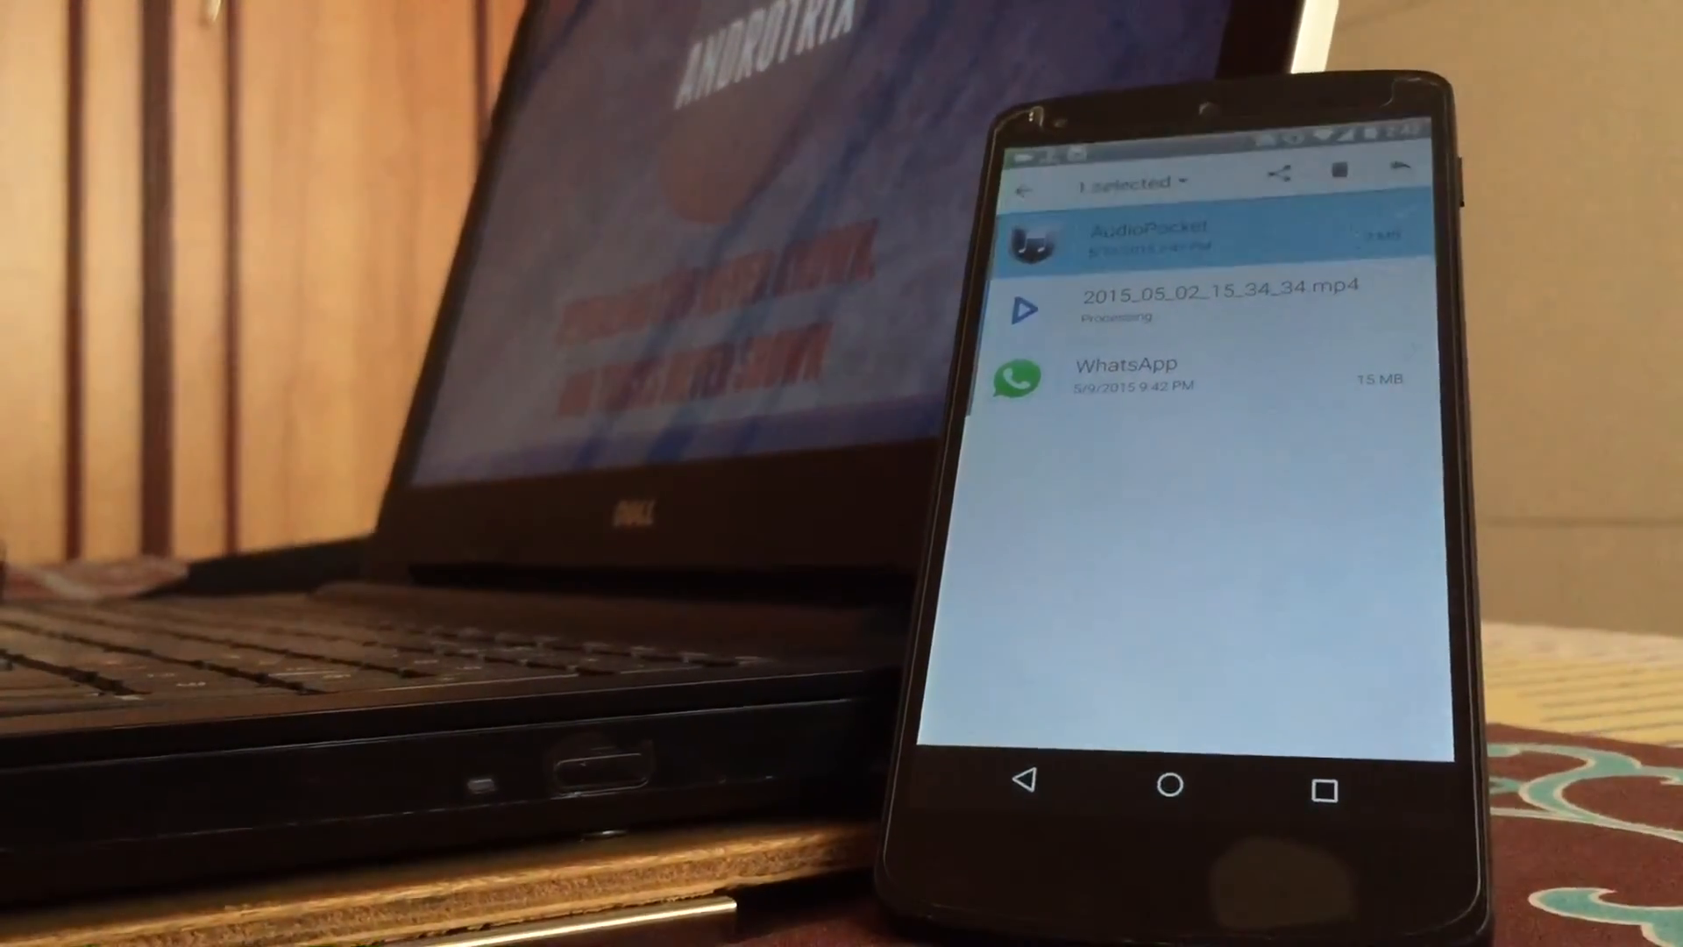